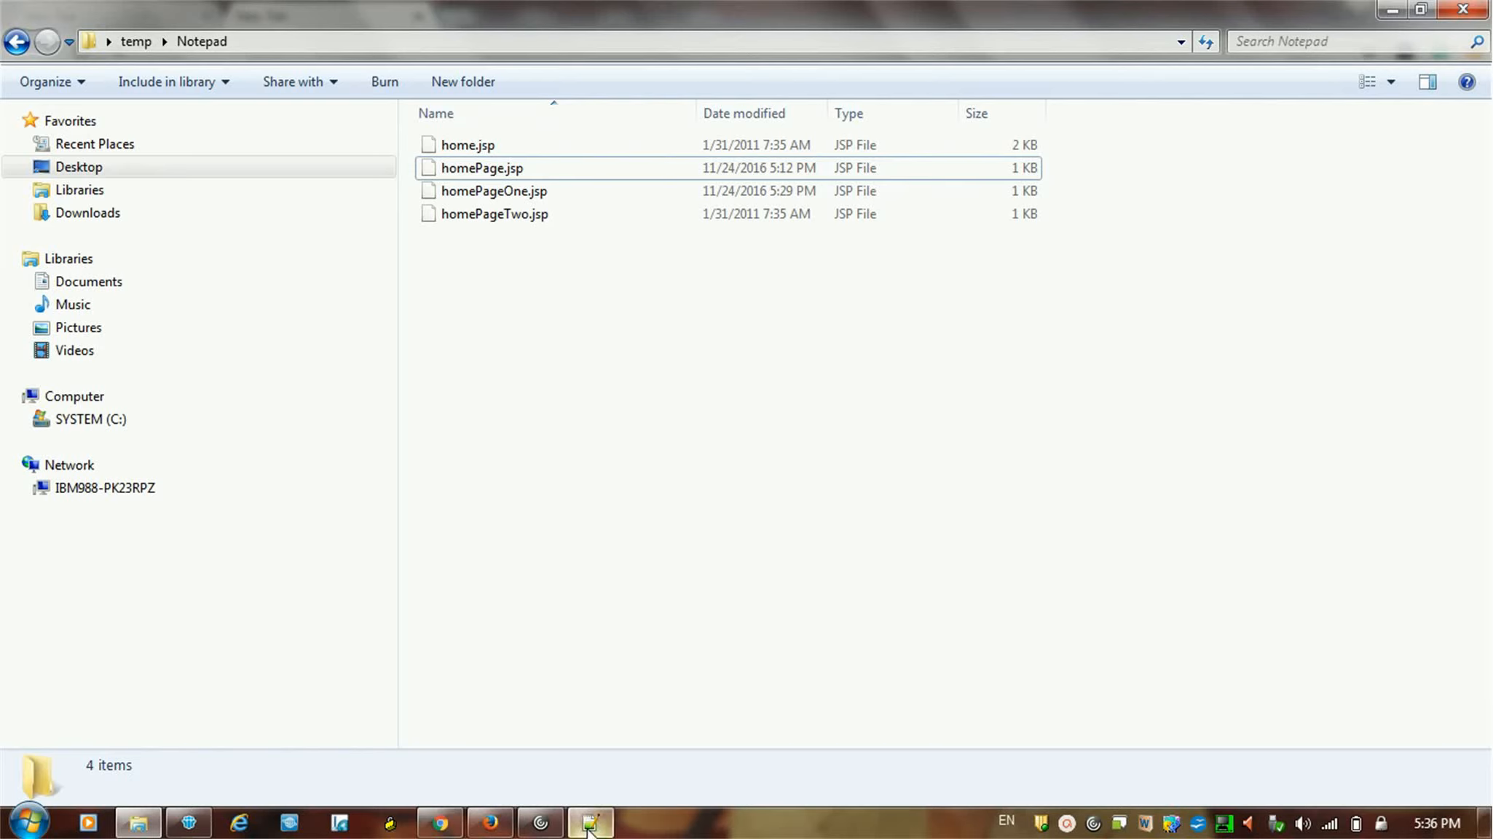
# Switch from Windows Explorer to the Notepad++ window via the taskbar.
pyautogui.click(590, 821)
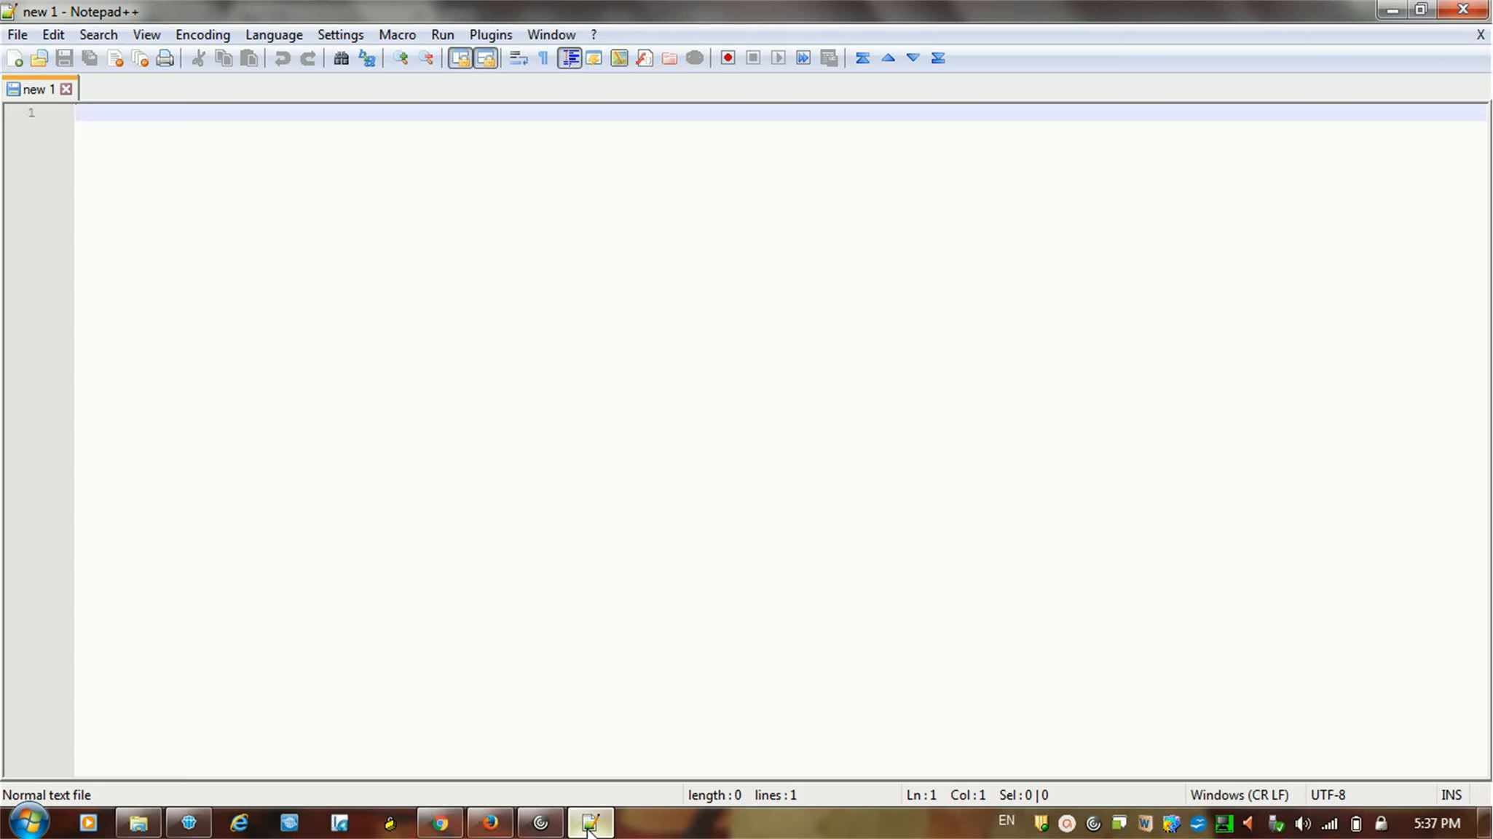
pyautogui.click(95, 112)
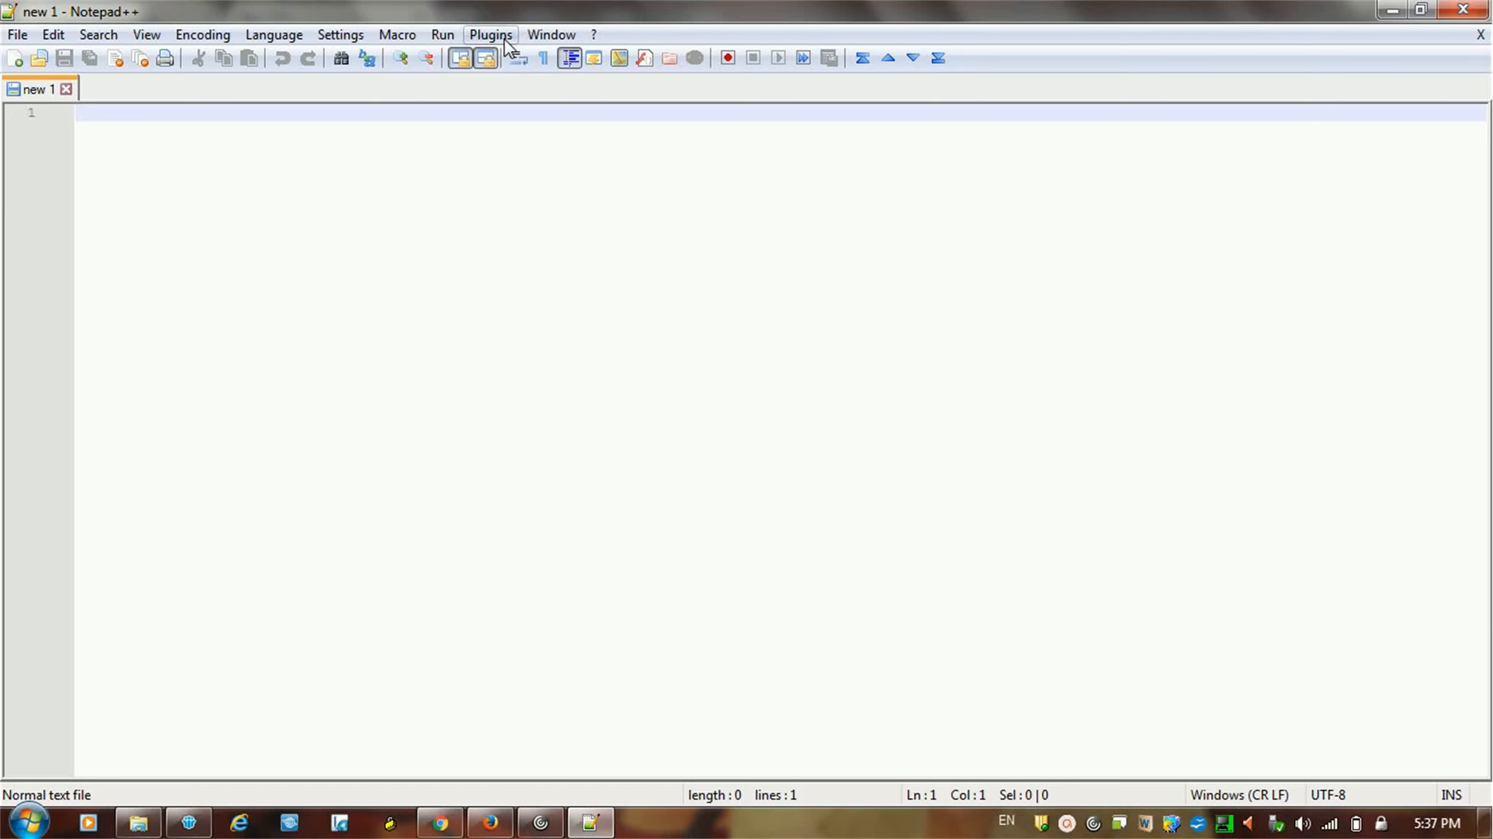
pyautogui.moveTo(315, 267)
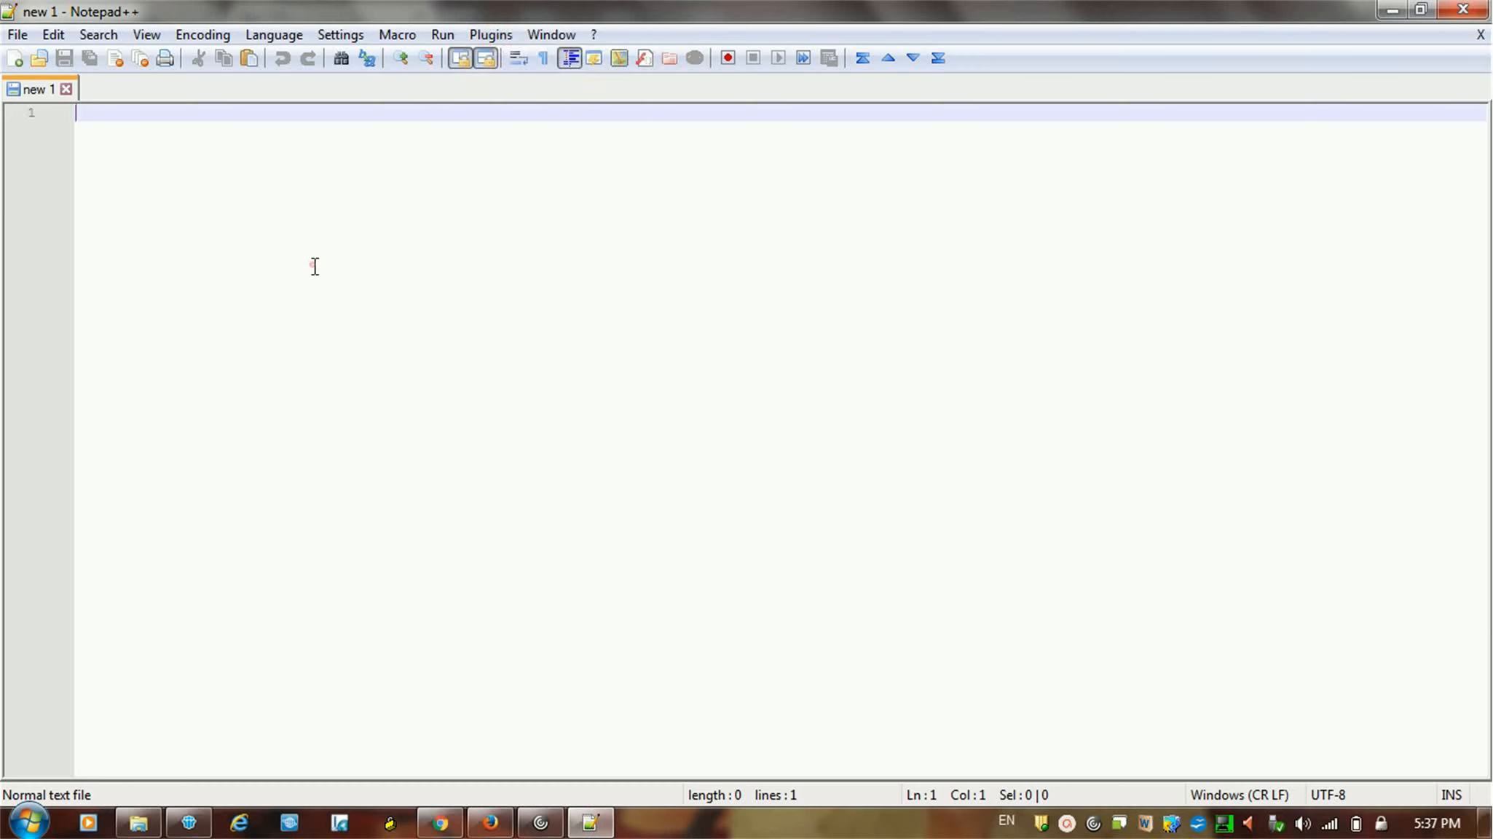
# Launch Notepad++ from the Start menu's Run dialog by entering notepad++.
pyautogui.click(26, 822)
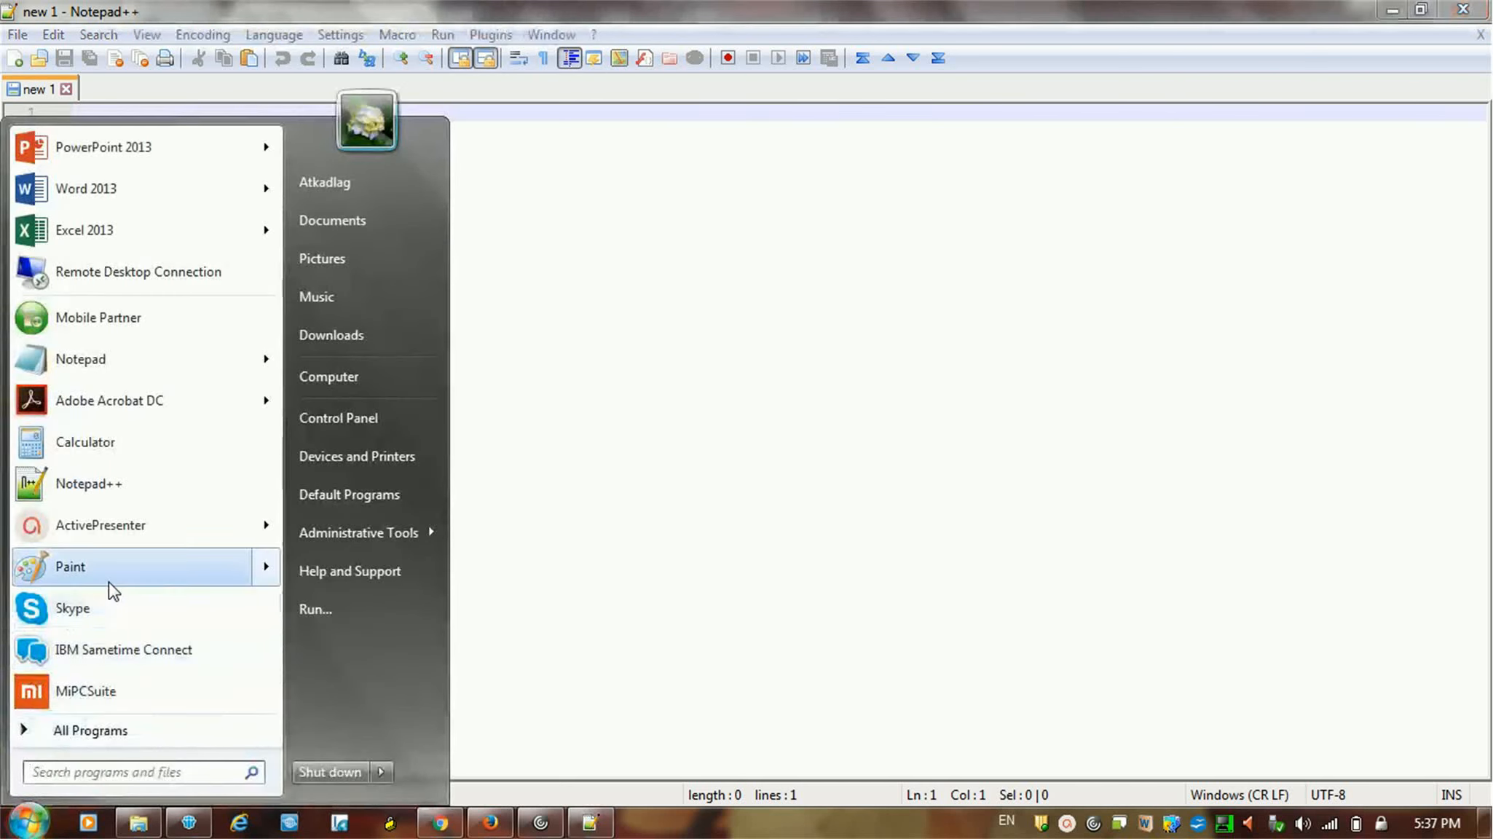
pyautogui.click(314, 609)
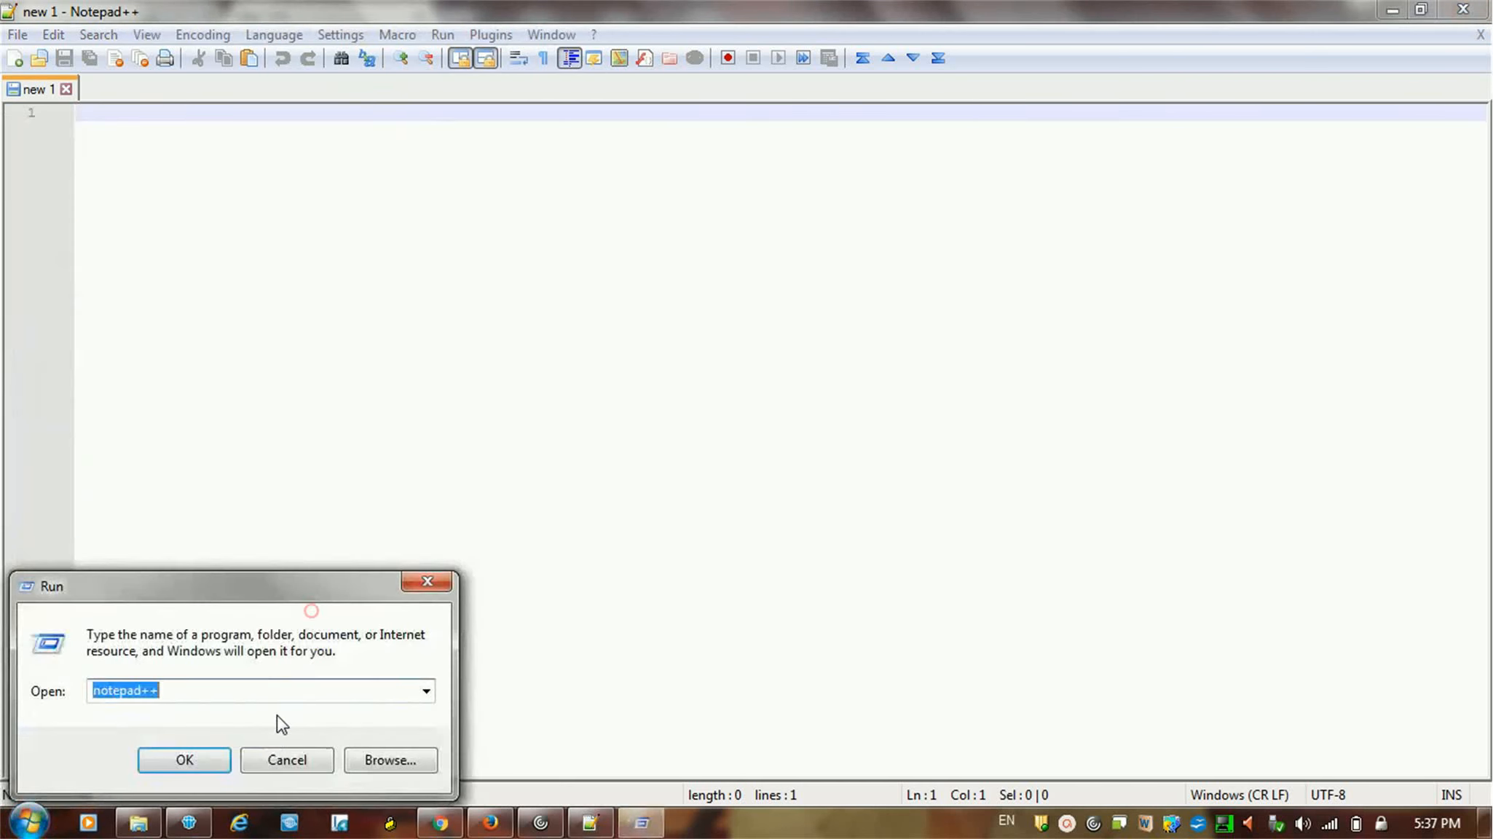
pyautogui.click(286, 690)
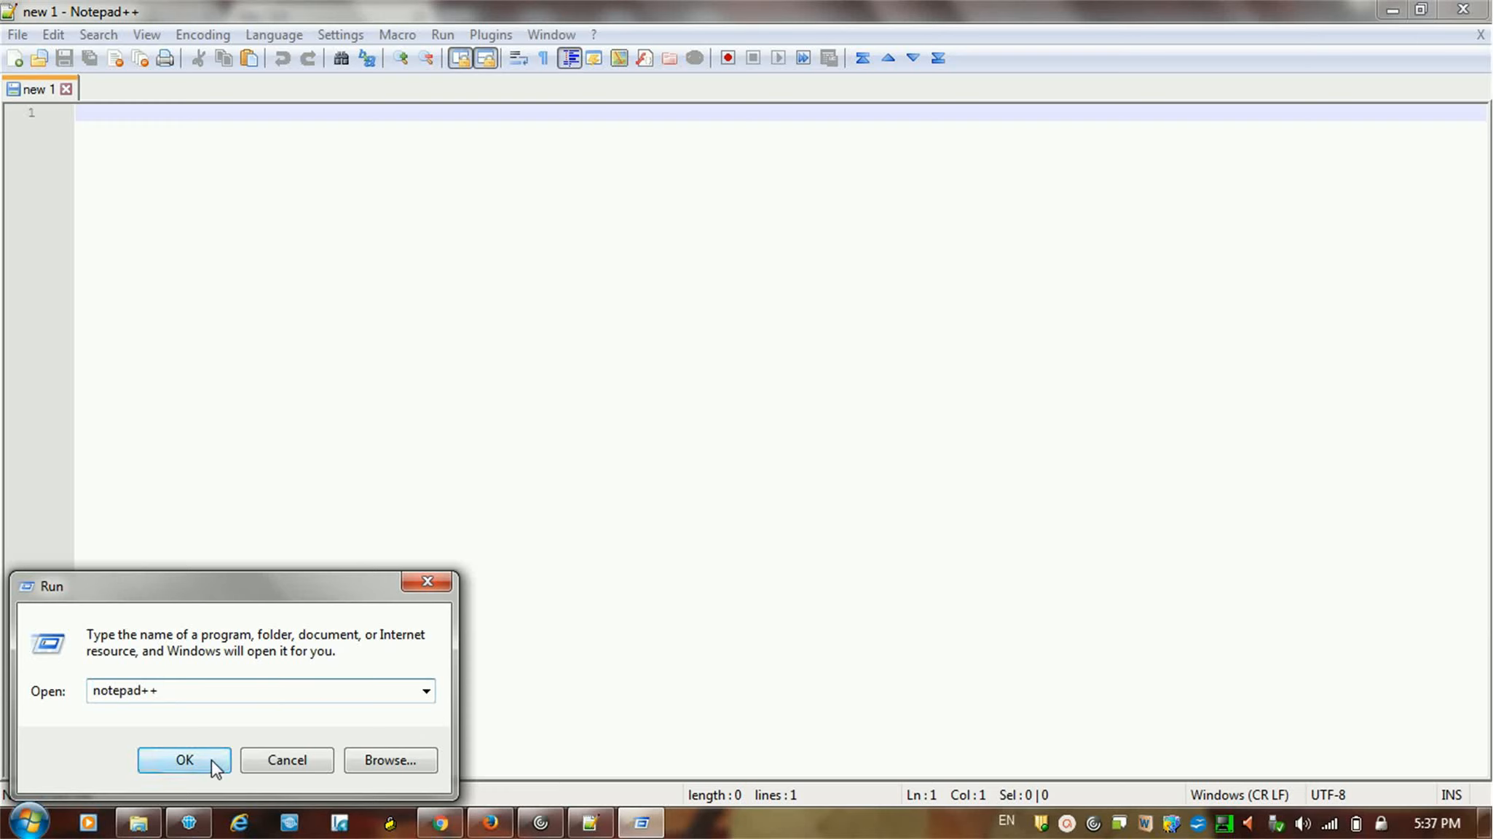
pyautogui.click(184, 760)
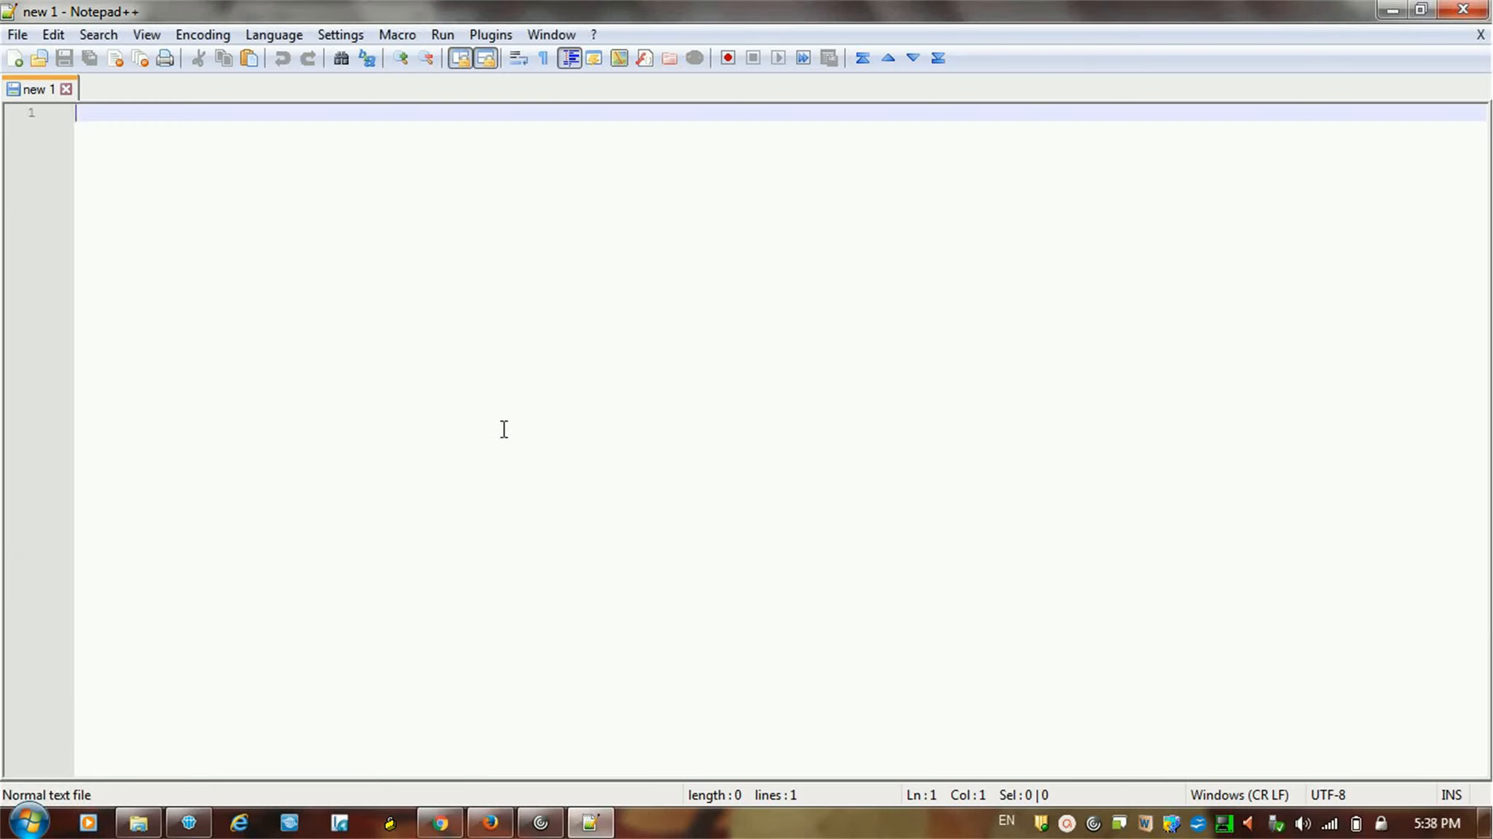
# Open homePageOne.jsp and homePageTwo.jsp together in Notepad++ via Edit with Notepad++.
pyautogui.click(502, 428)
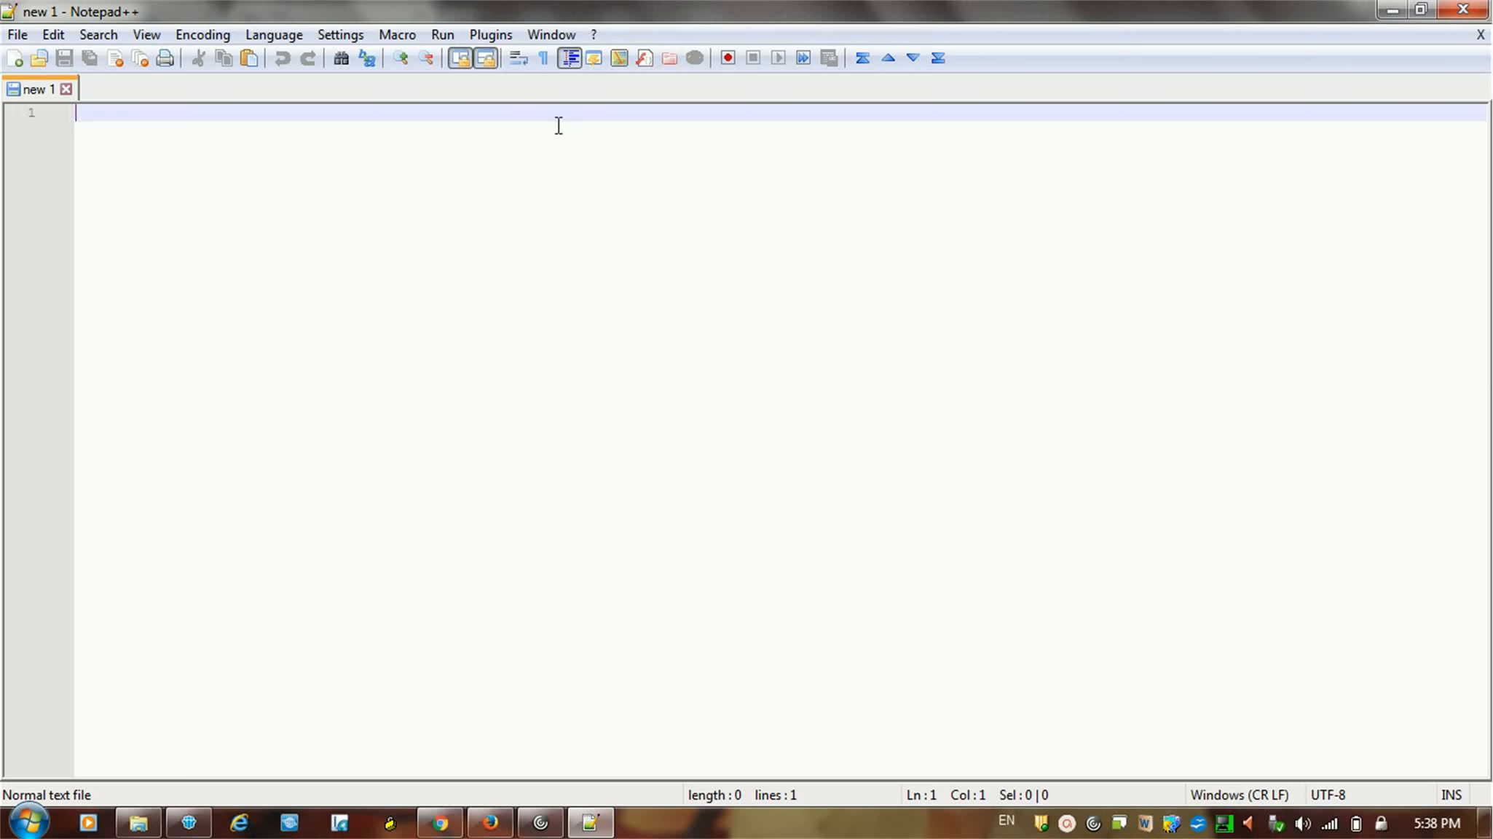
pyautogui.click(491, 35)
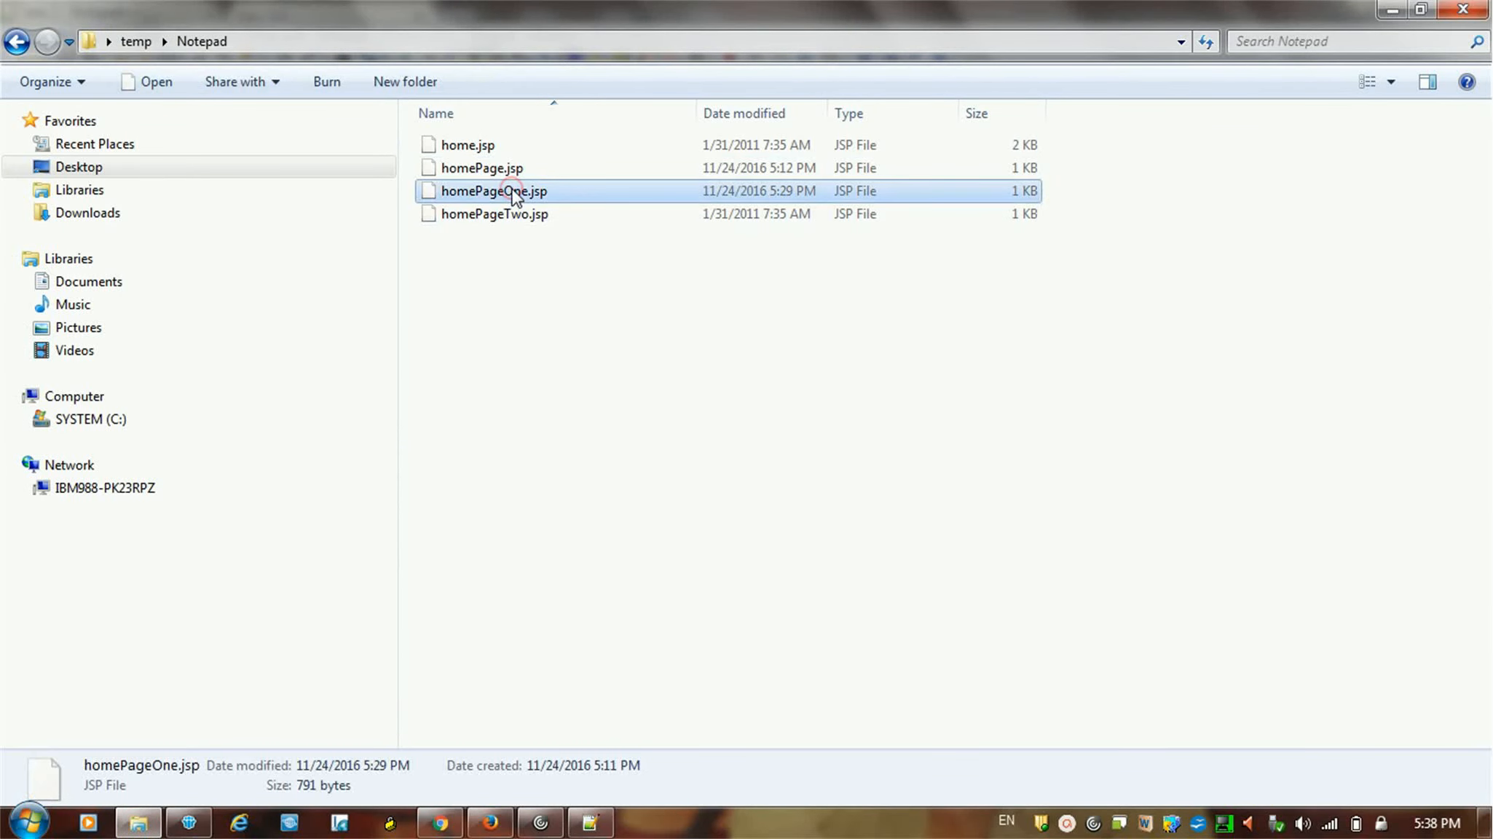
pyautogui.click(493, 213)
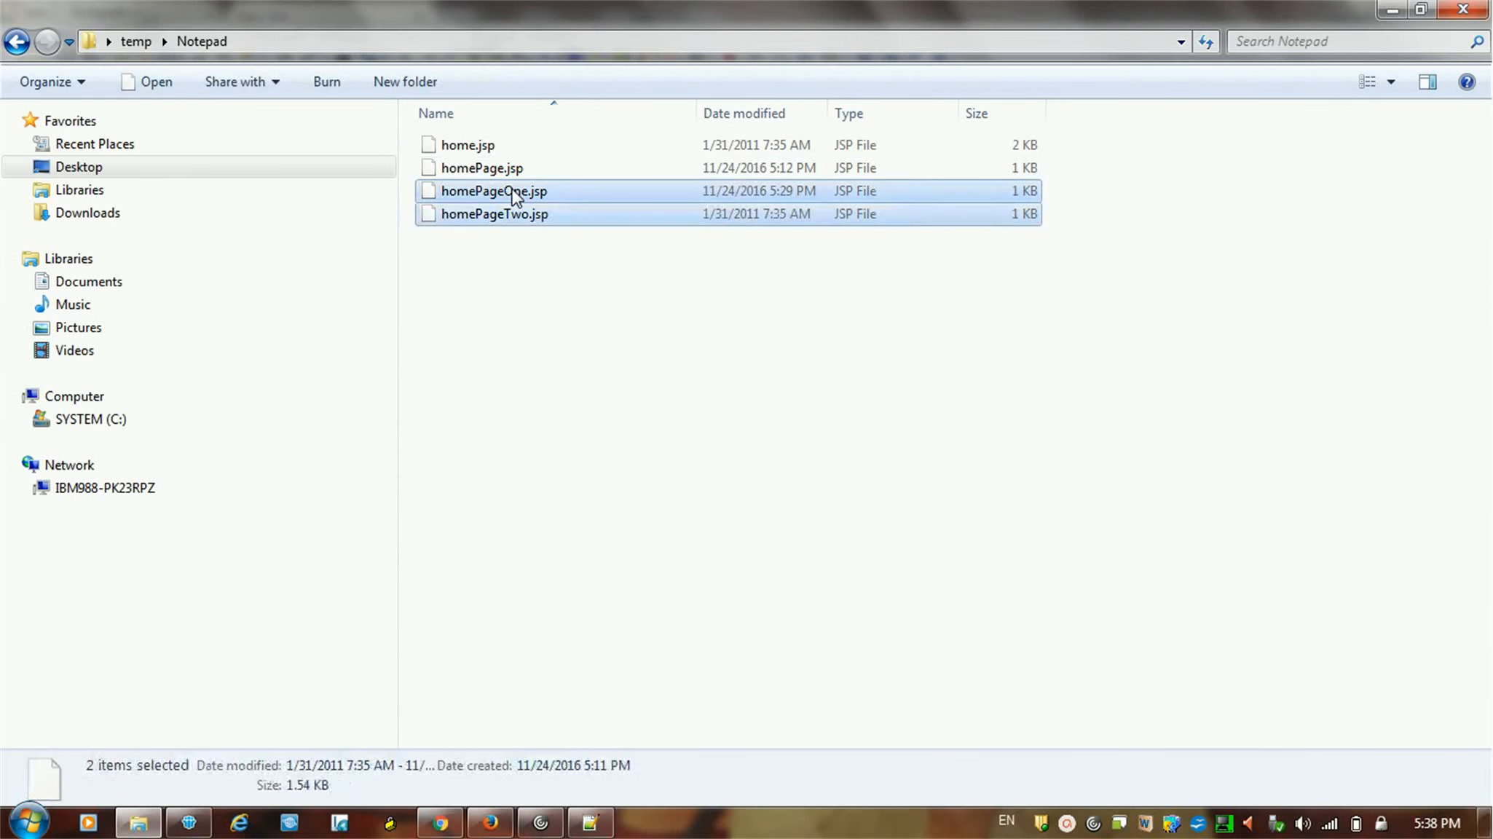
pyautogui.rightClick(493, 190)
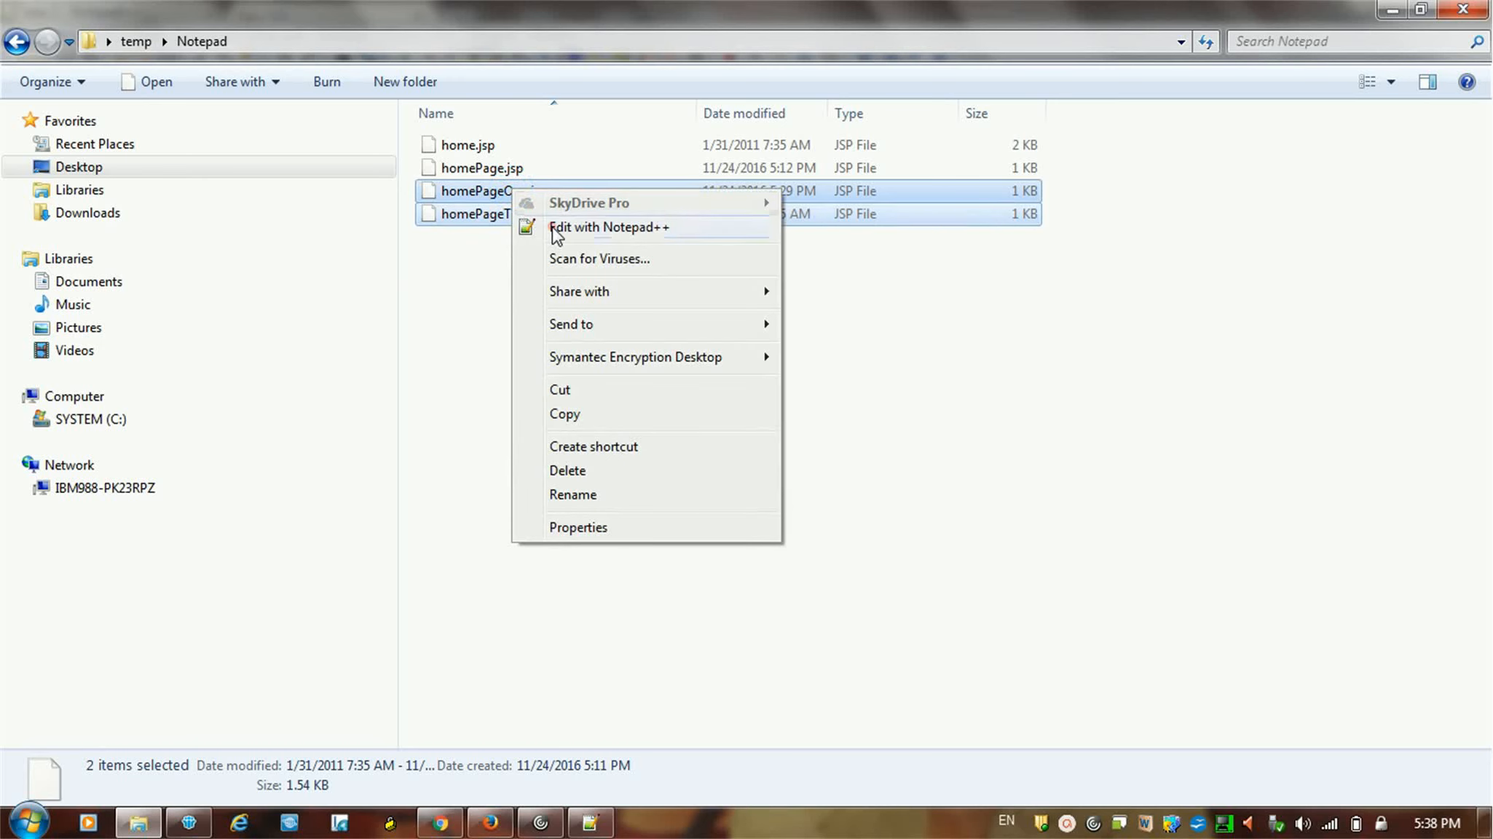
pyautogui.click(609, 228)
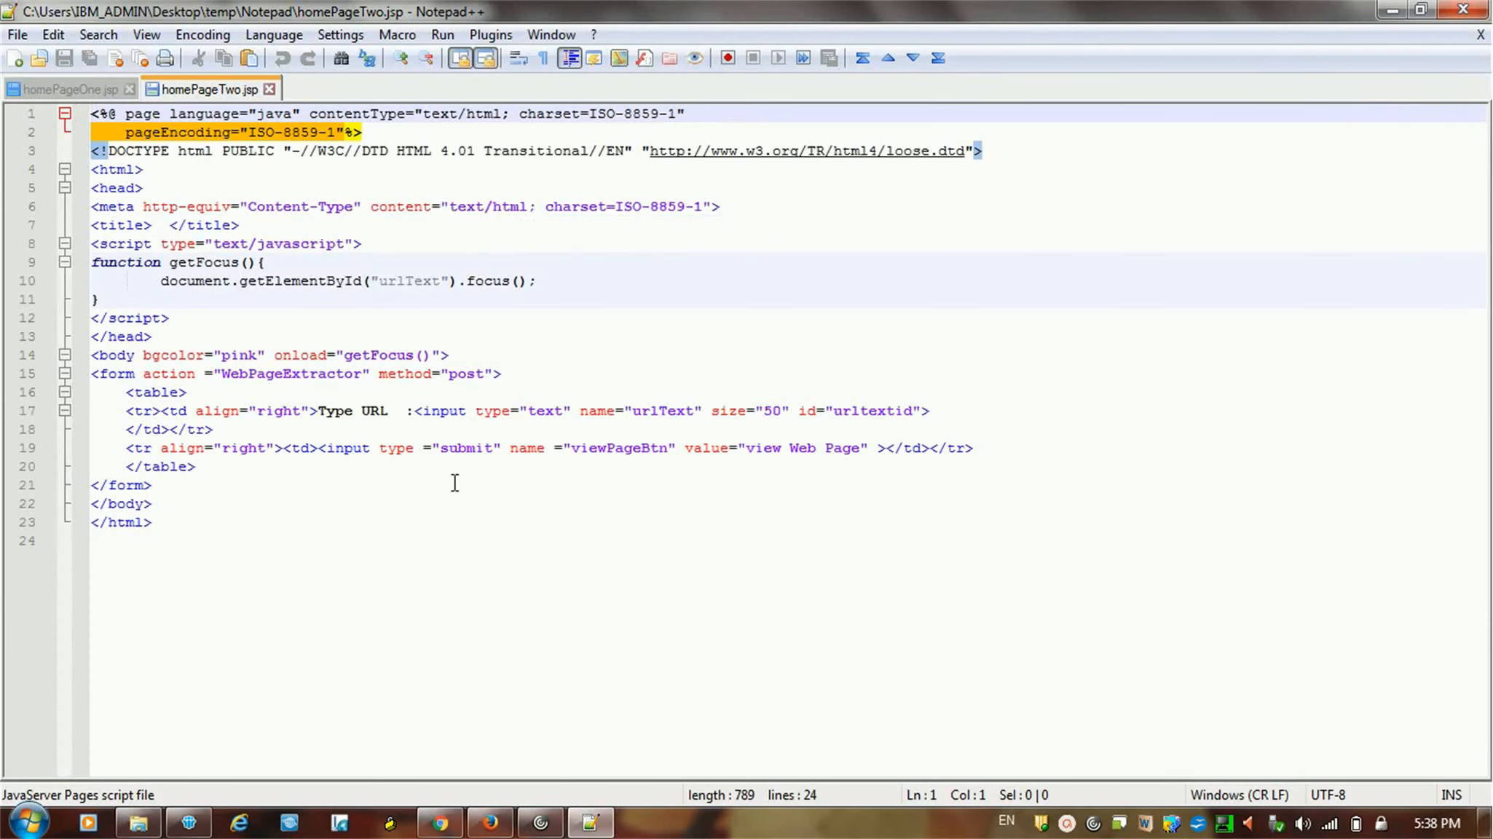
pyautogui.moveTo(315, 249)
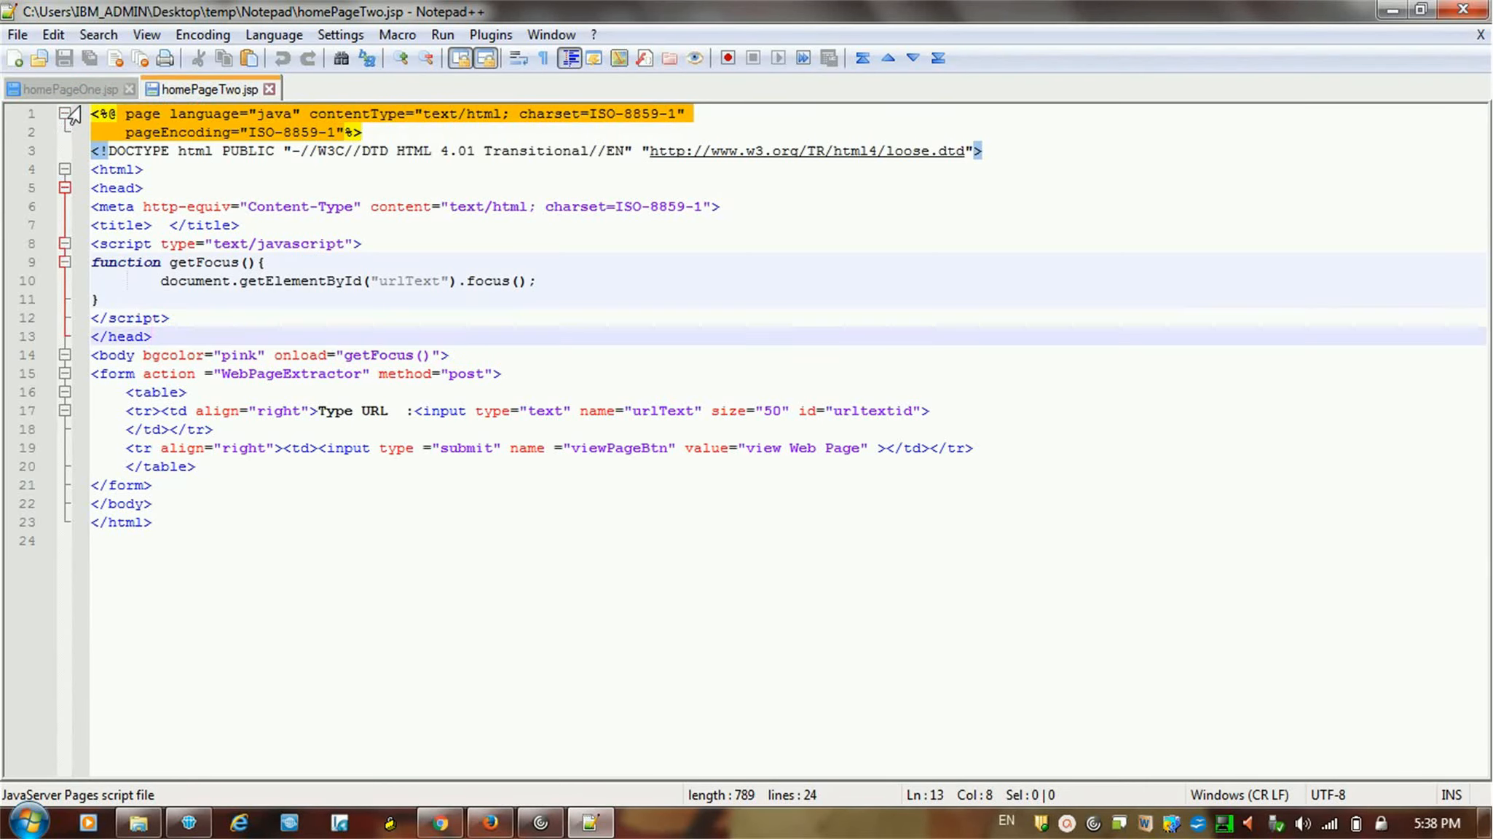
# Switch to homePageOne.jsp and list the Compare plugin's commands.
pyautogui.click(64, 89)
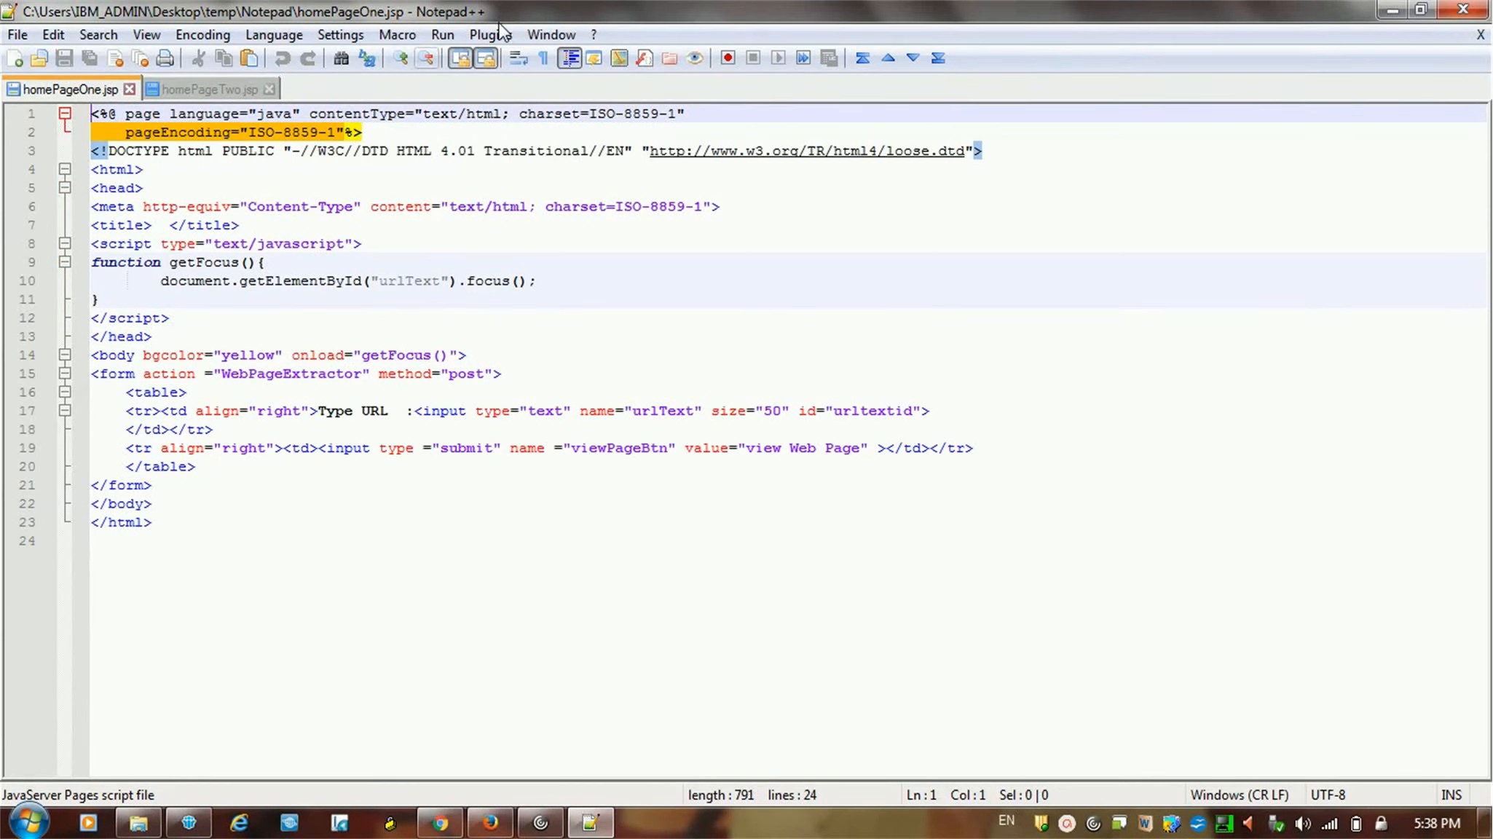
pyautogui.click(489, 35)
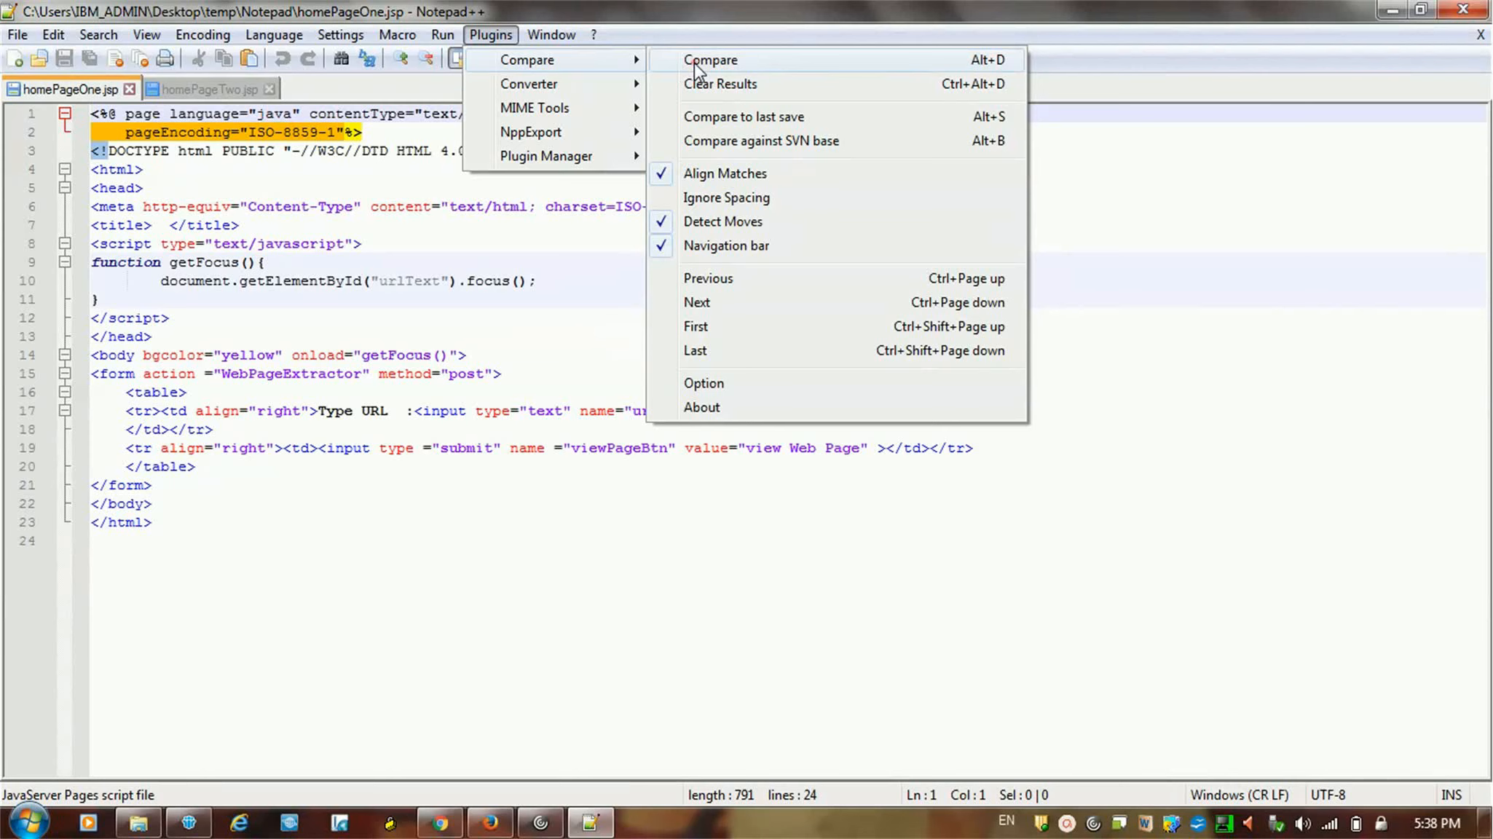
# Compare the two files side by side and select 'pink' on homePageTwo's differing body colour line.
pyautogui.click(711, 59)
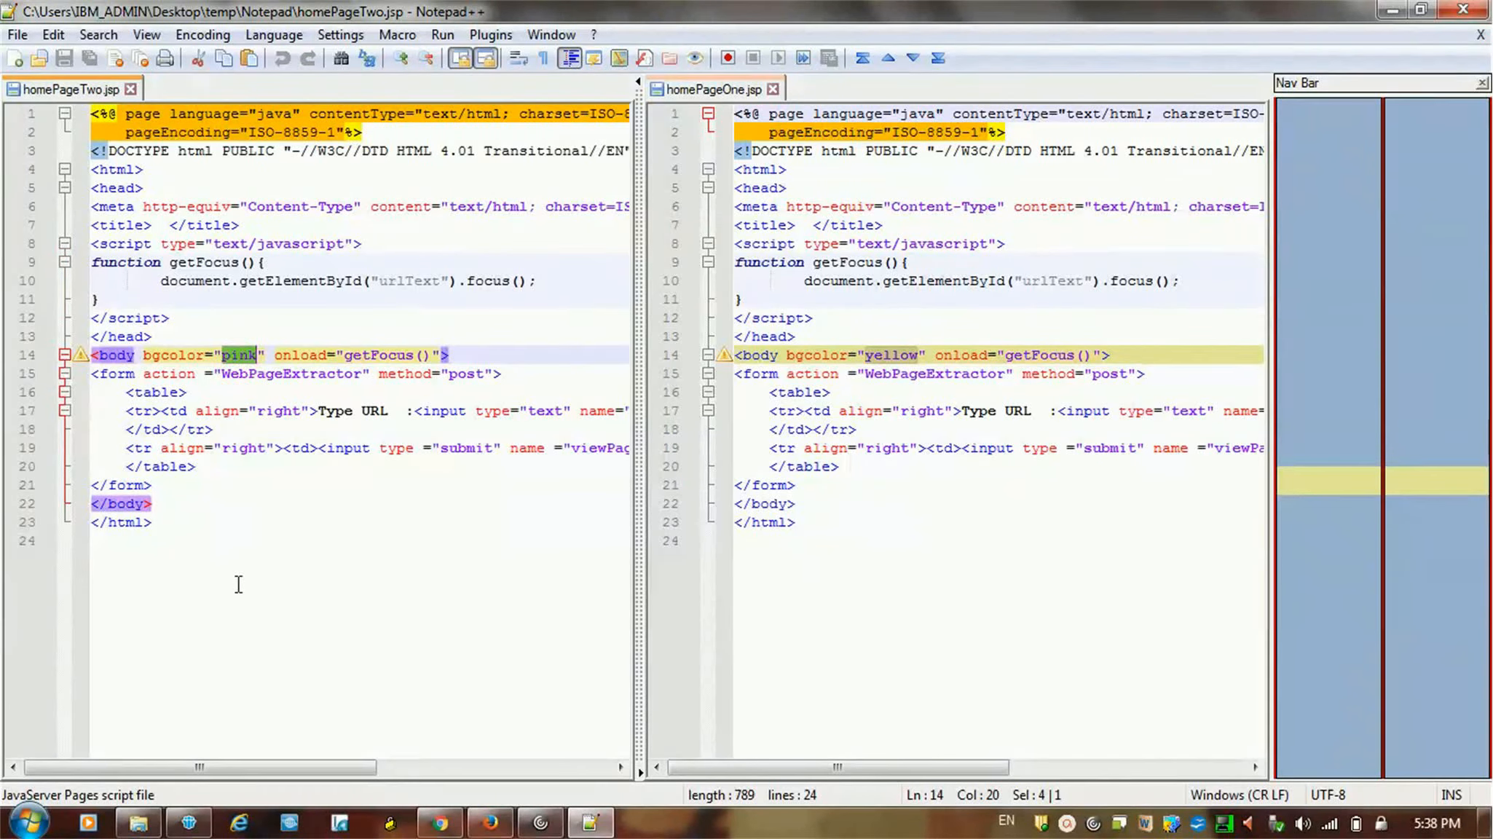
pyautogui.moveTo(195, 766); pyautogui.dragTo(282, 767)
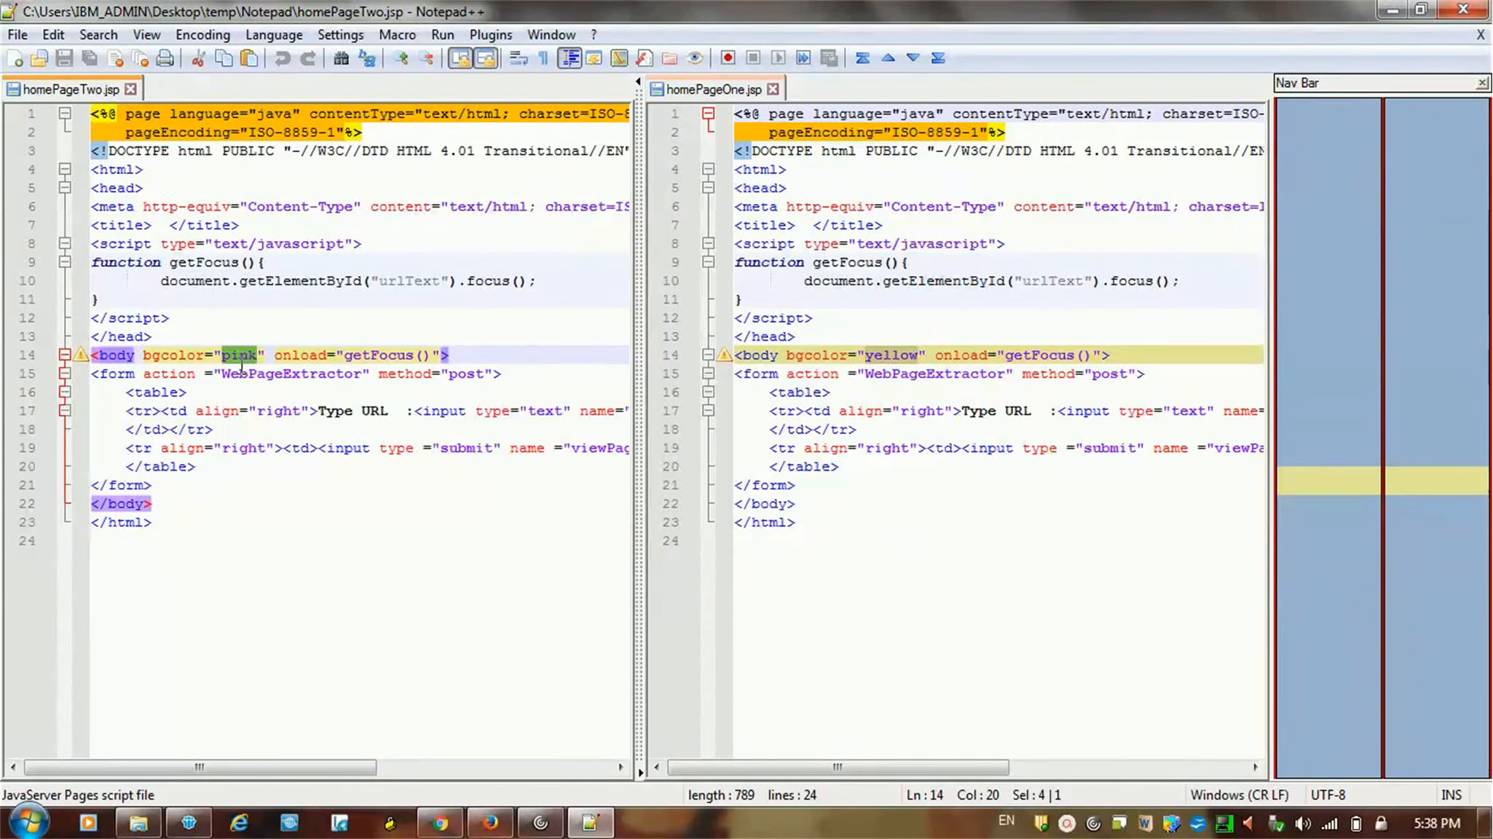
pyautogui.doubleClick(889, 354)
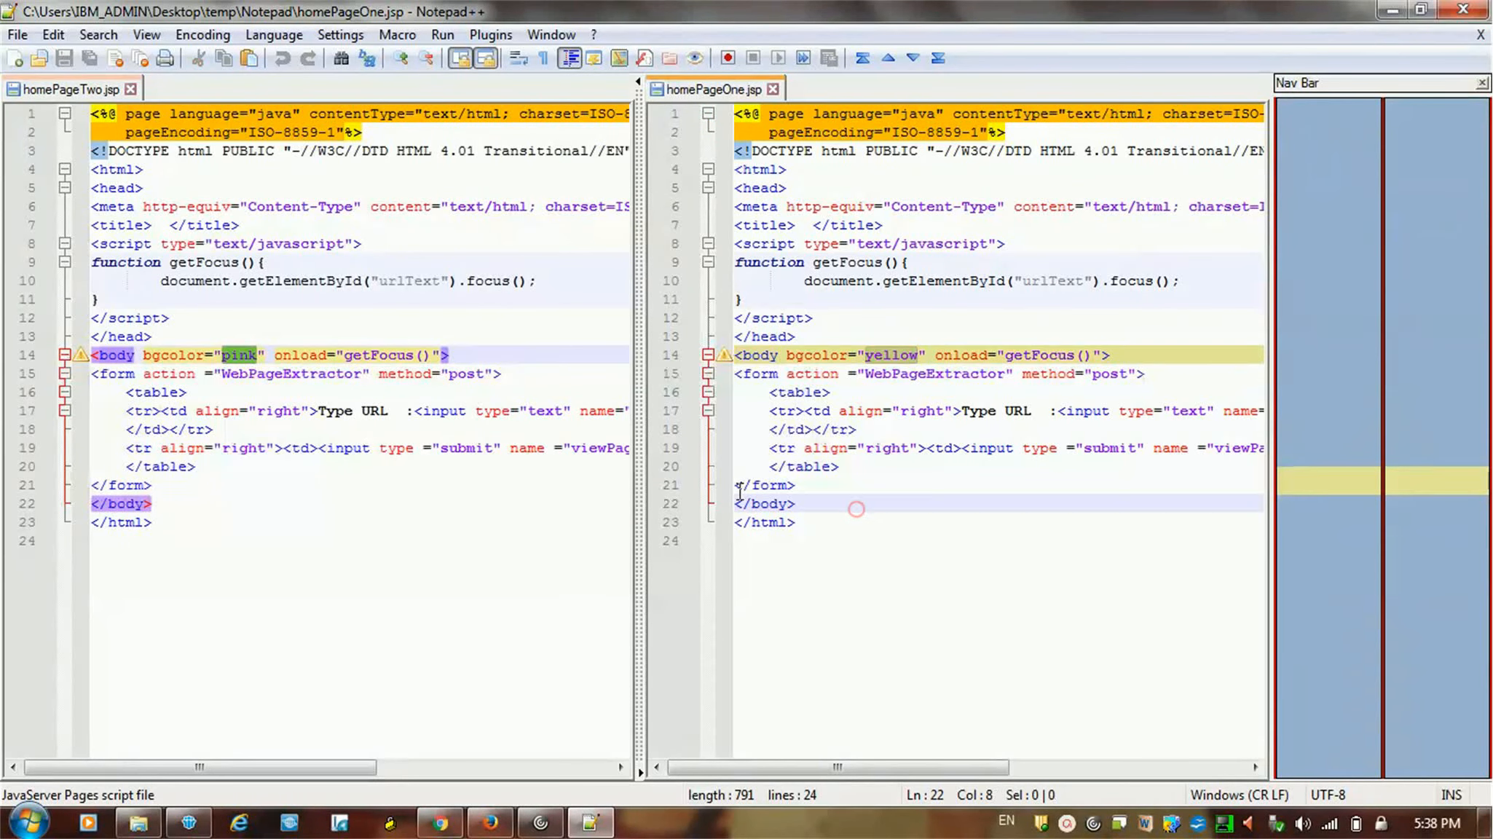
pyautogui.moveTo(331, 436)
pyautogui.write('pink')
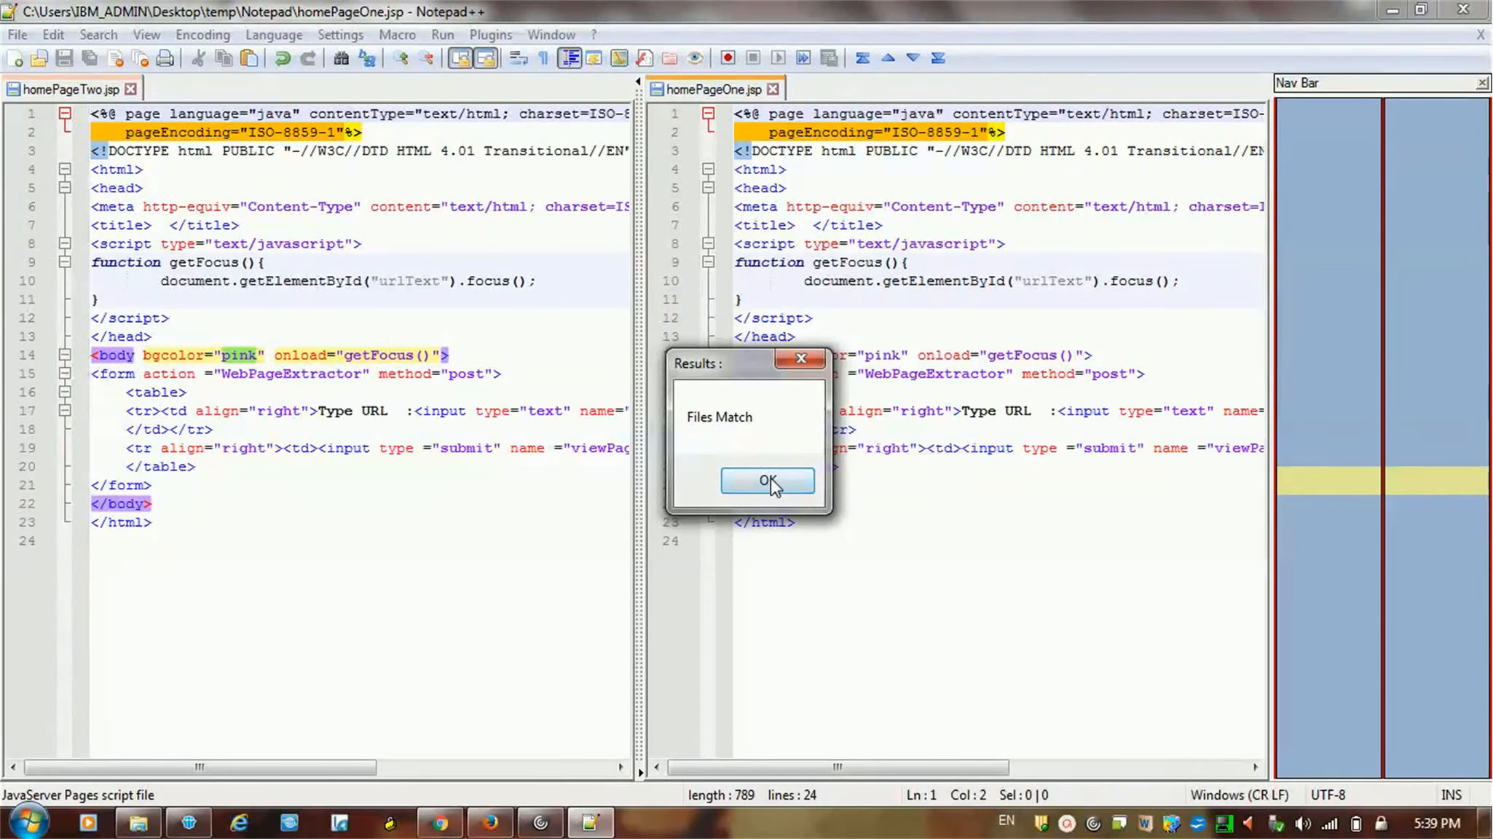
# Dismiss the Files Match result and select 'pink' on homePageOne.jsp's body line.
pyautogui.click(768, 480)
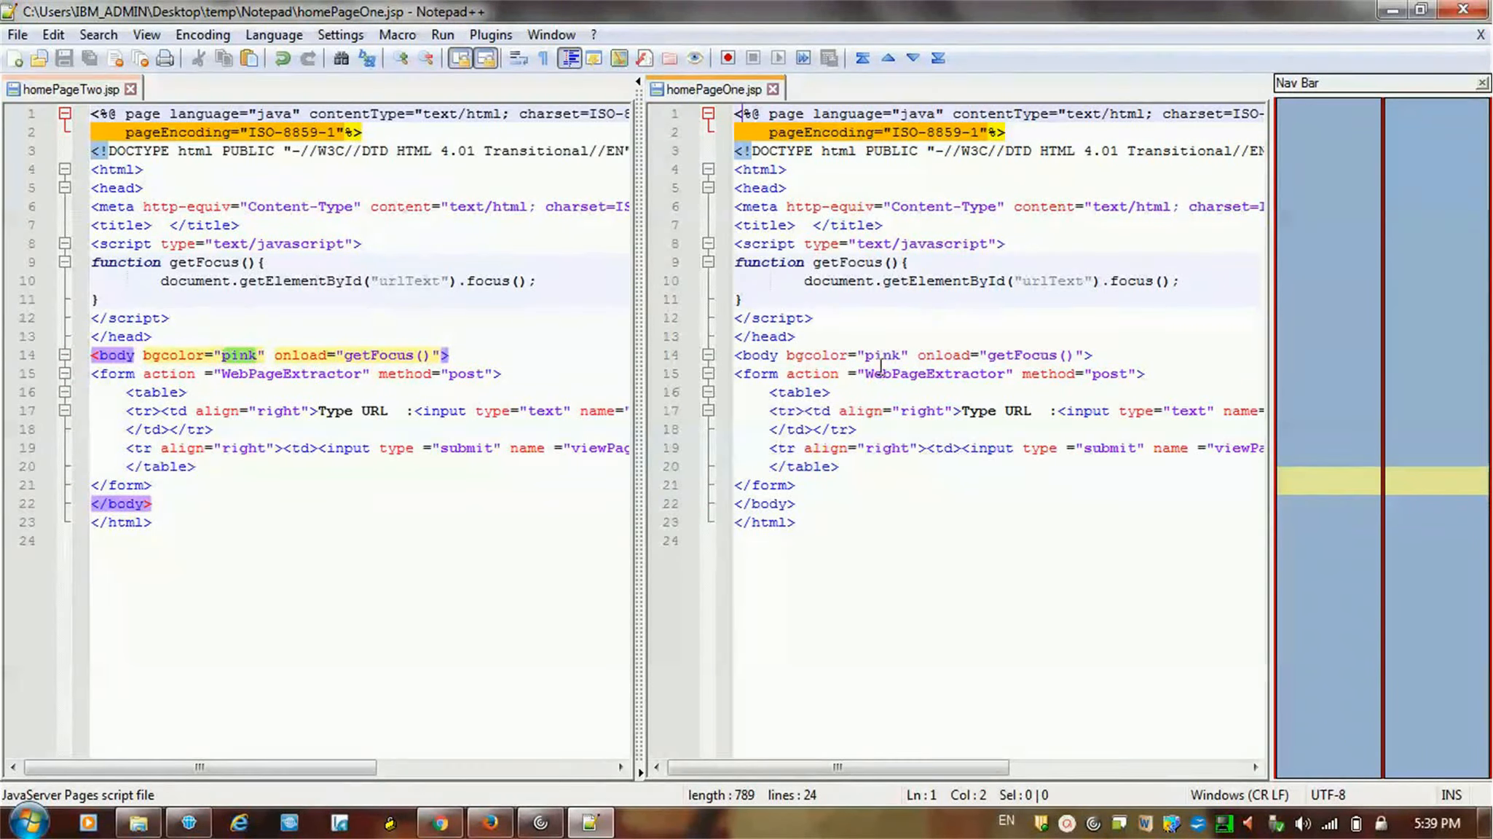
pyautogui.doubleClick(878, 354)
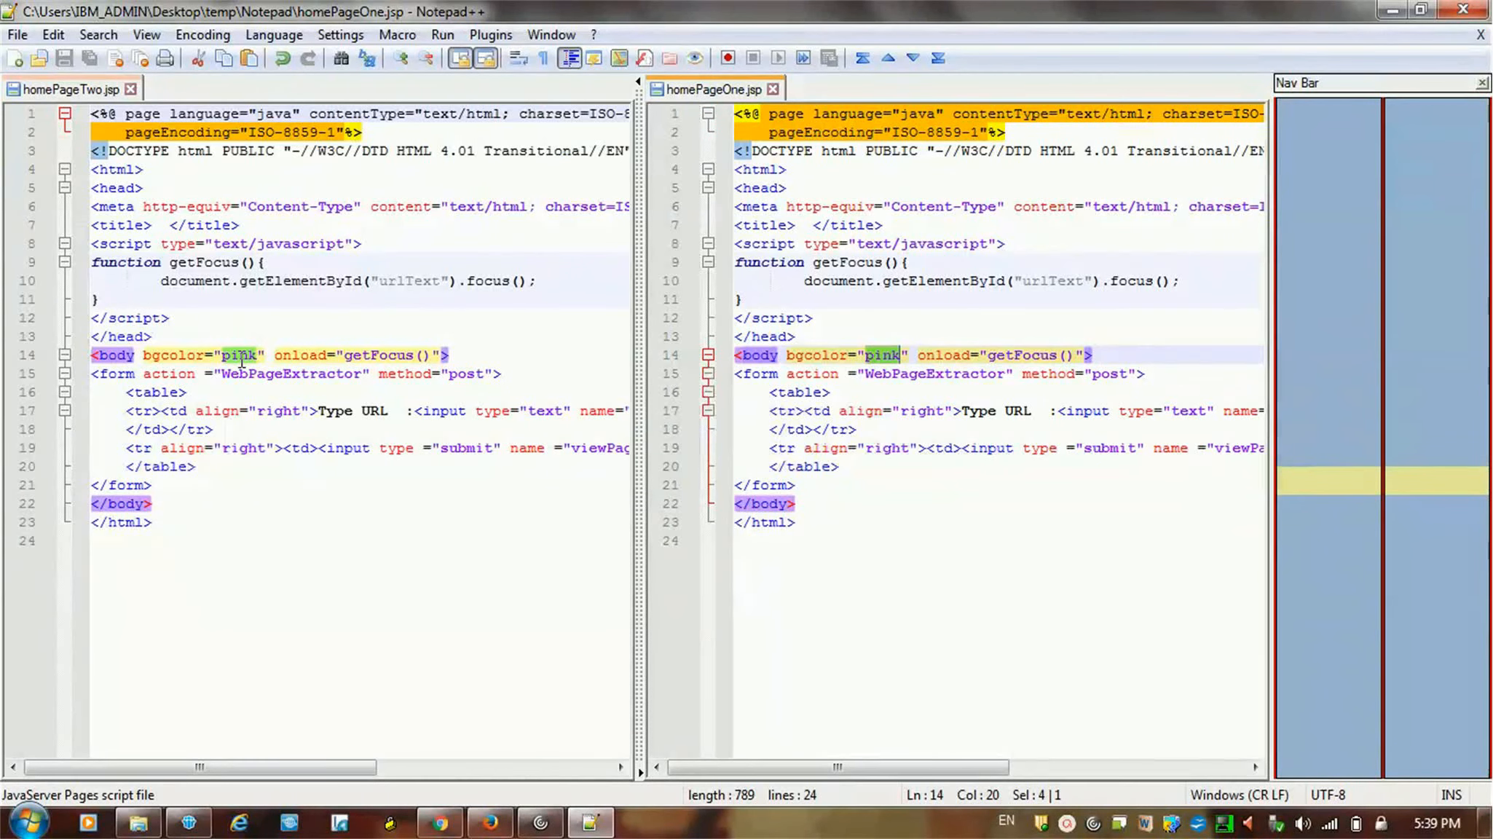
pyautogui.click(237, 354)
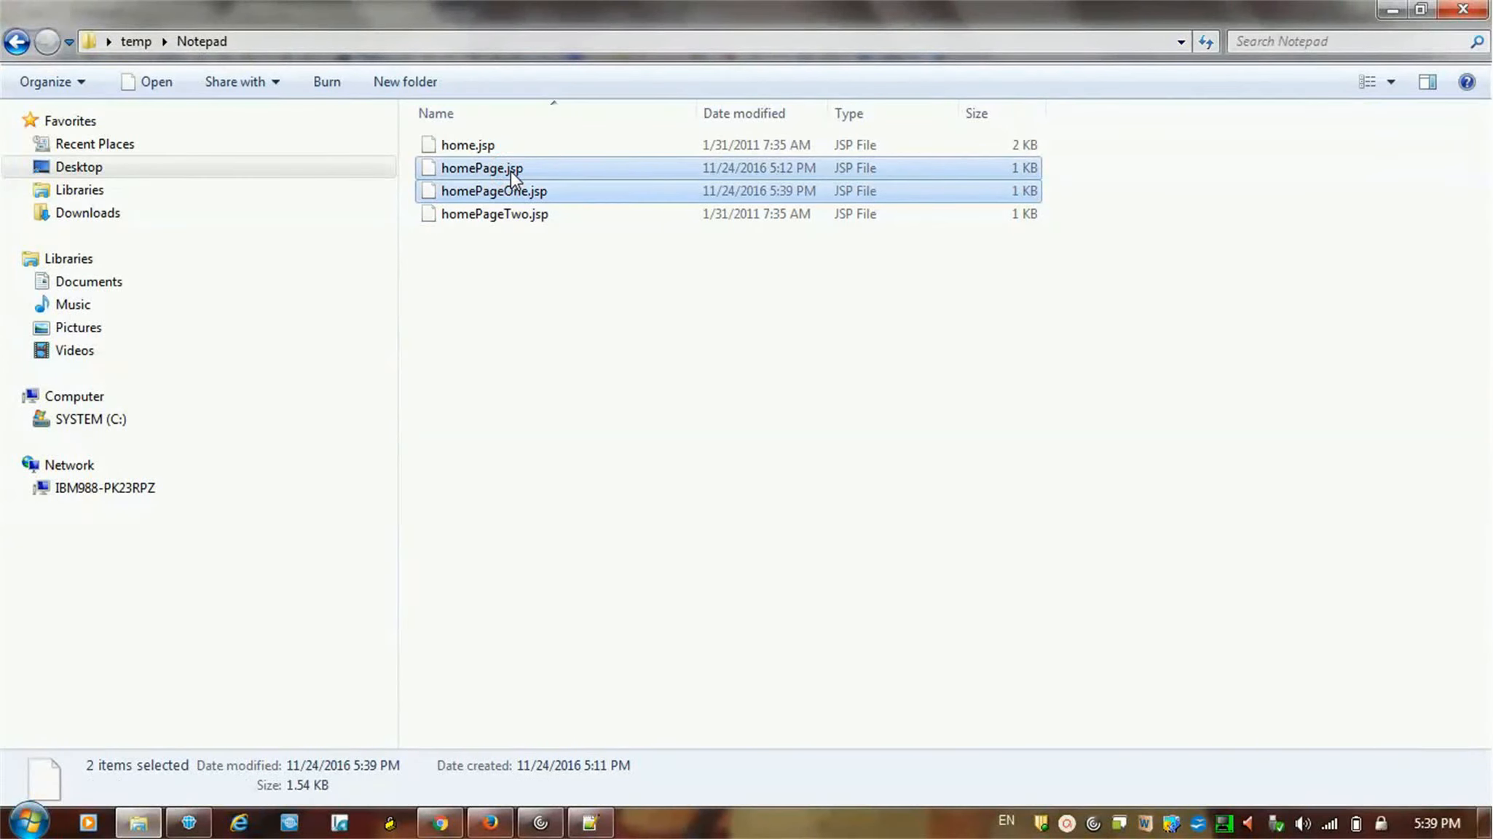
# Open the selected homePage.jsp and homePageOne.jsp in Notepad++ via Edit with Notepad++.
pyautogui.rightClick(480, 167)
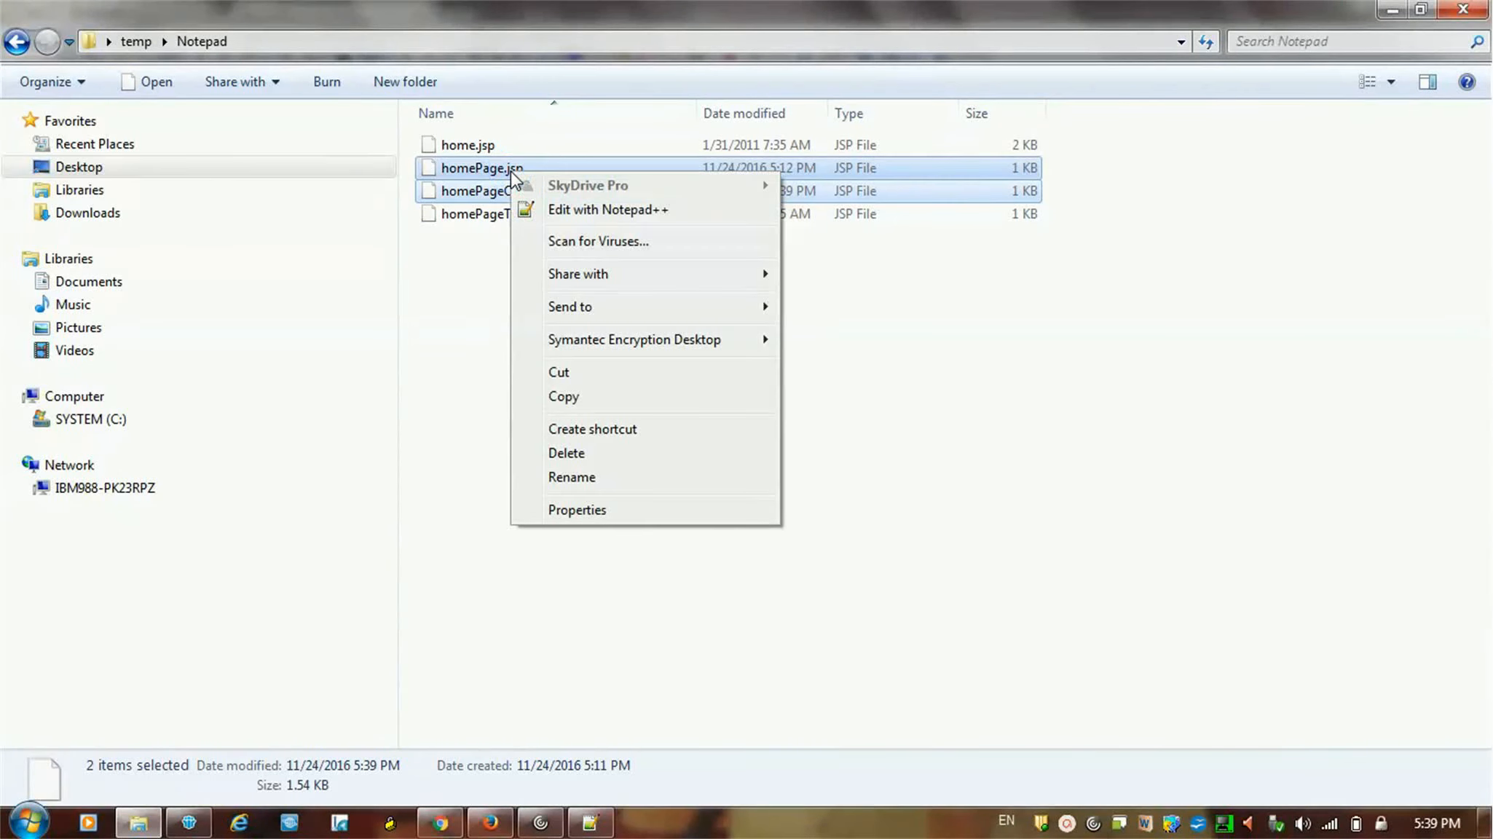
pyautogui.moveTo(606, 210)
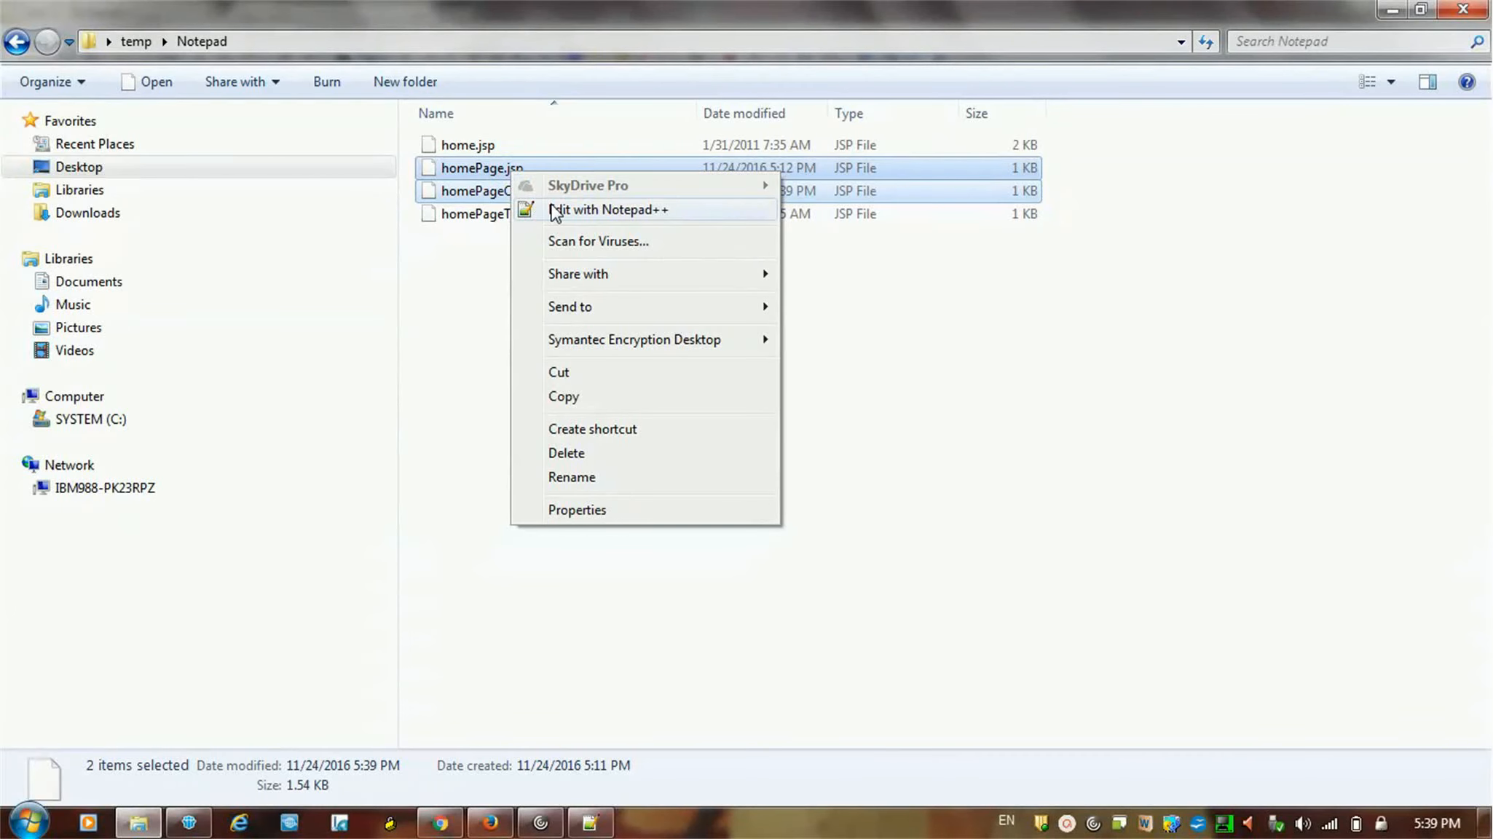
pyautogui.click(608, 210)
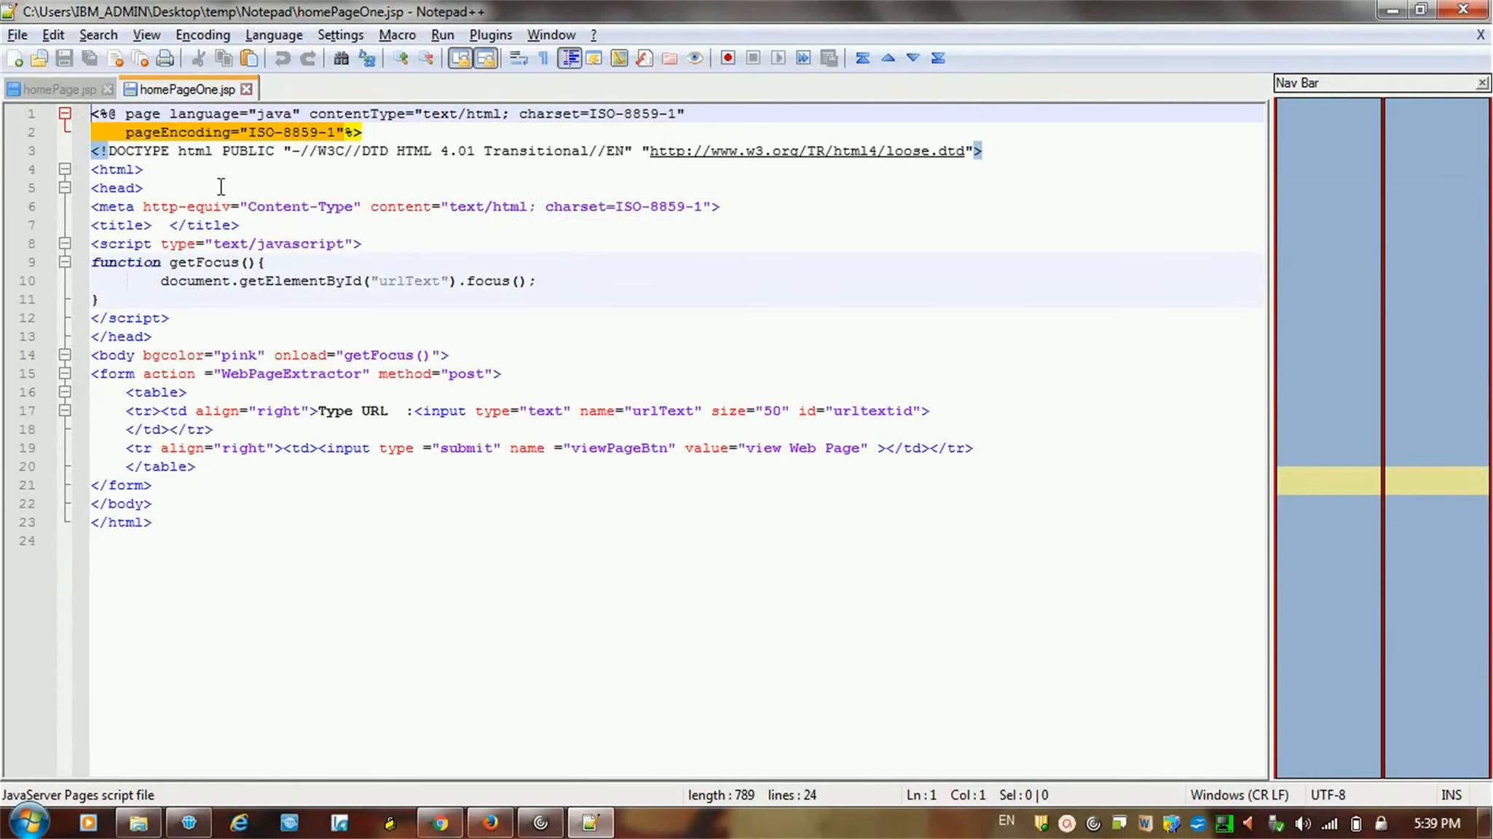
# Switch to homePage.jsp and list the Compare plugin's commands.
pyautogui.click(57, 89)
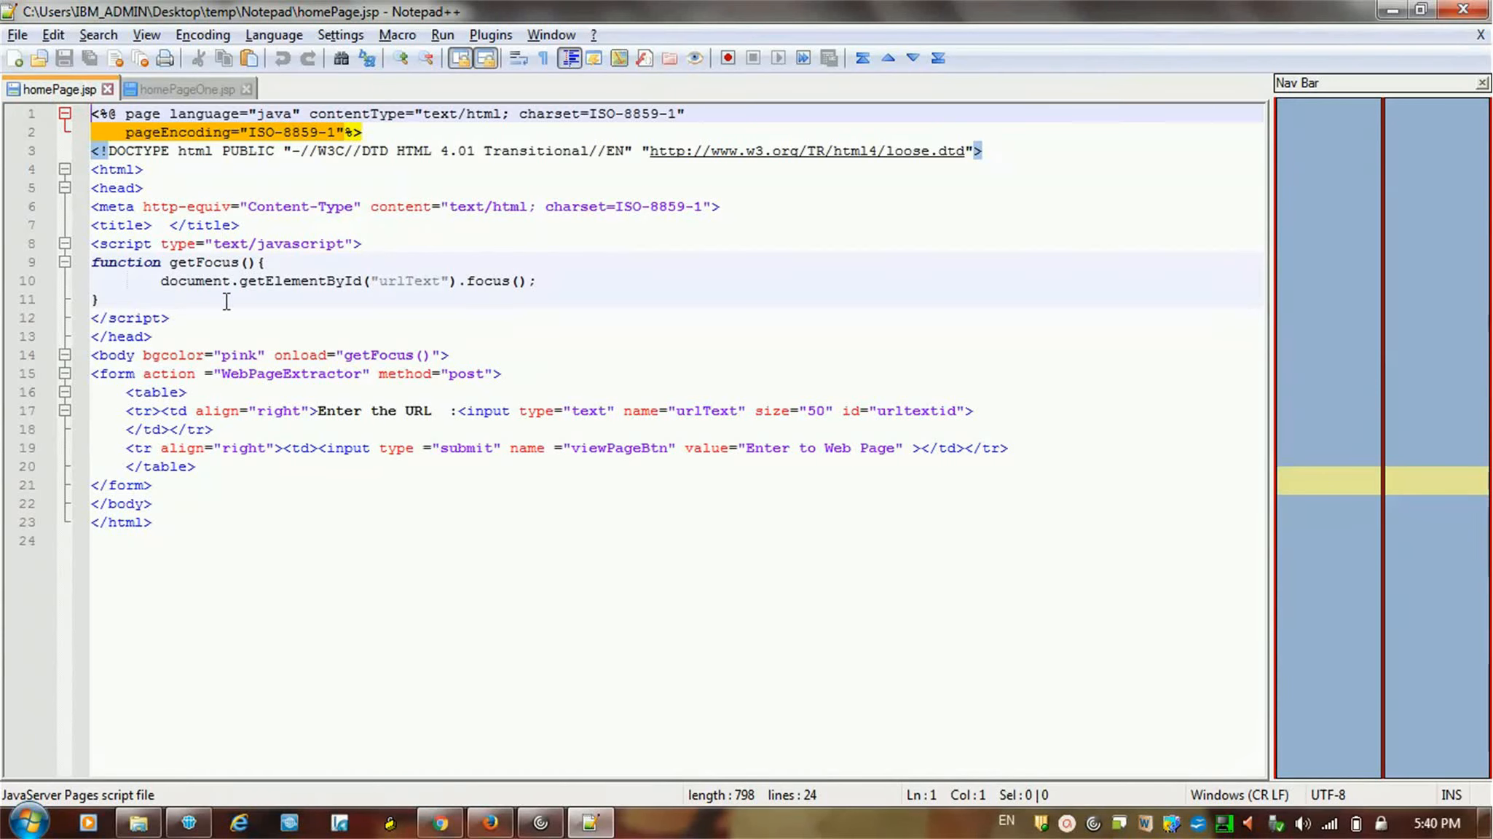
pyautogui.click(489, 35)
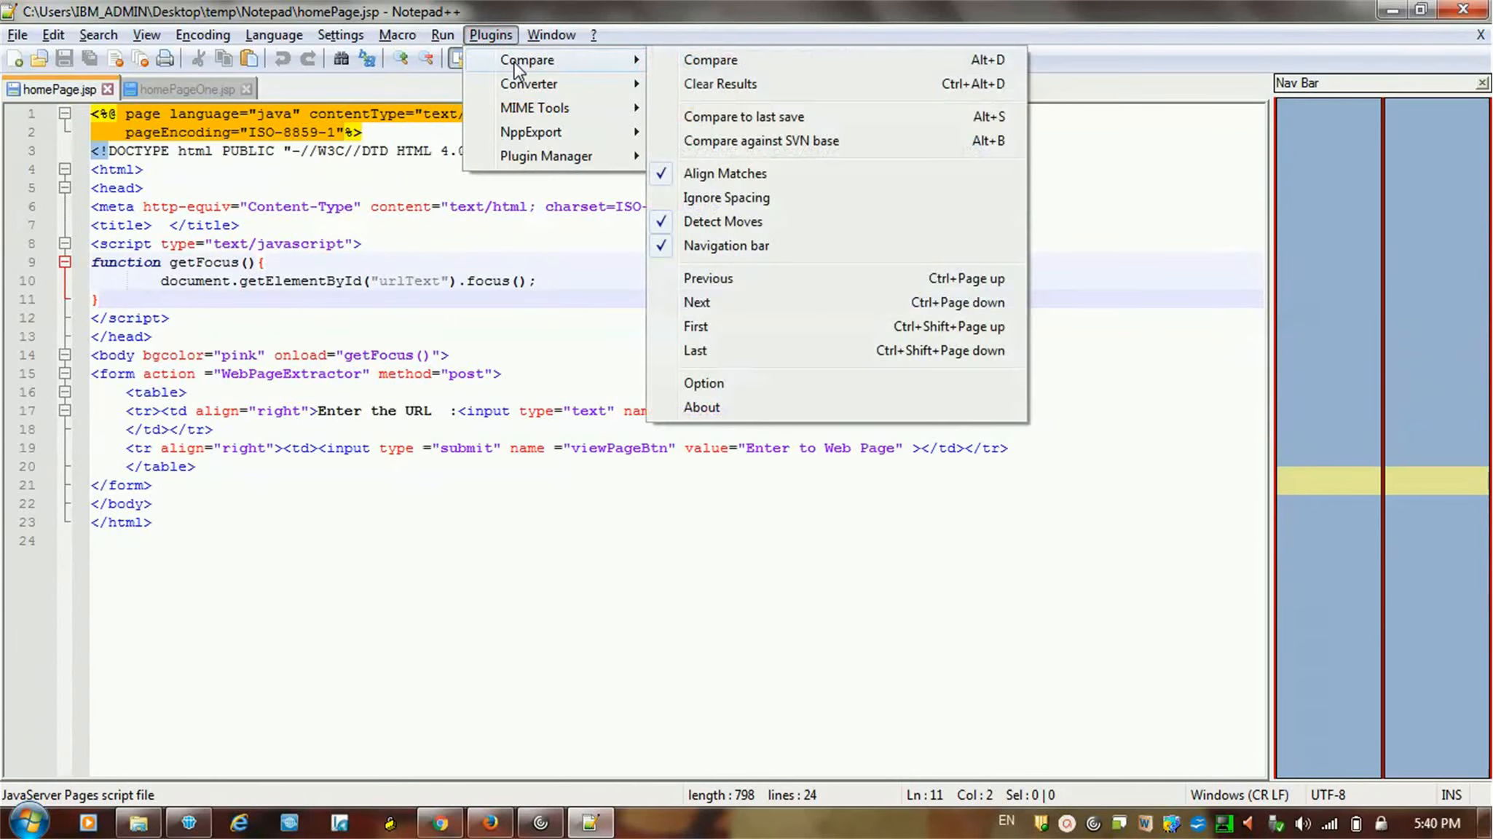
pyautogui.moveTo(485, 379)
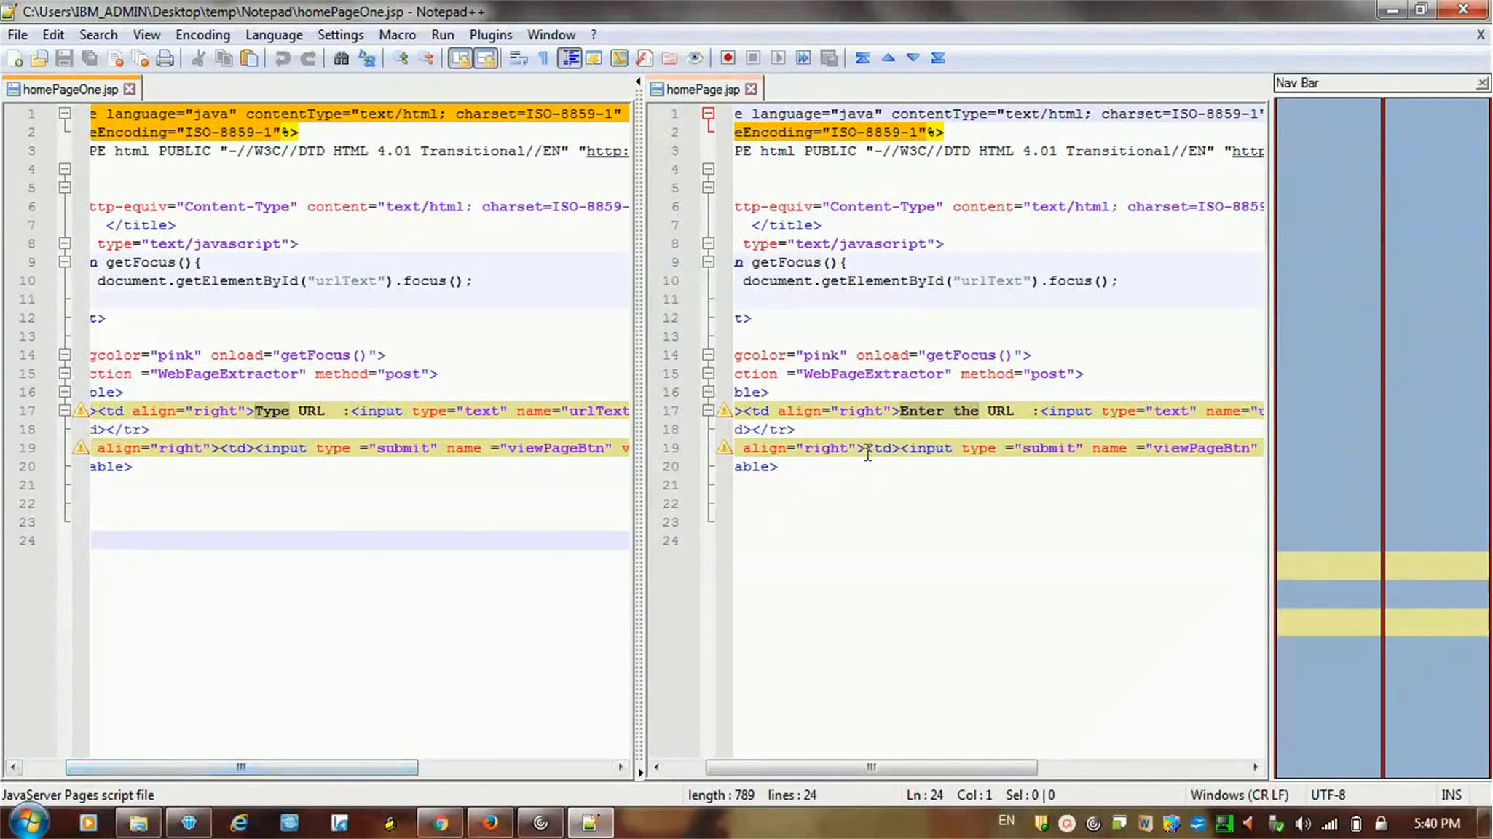
pyautogui.doubleClick(271, 411)
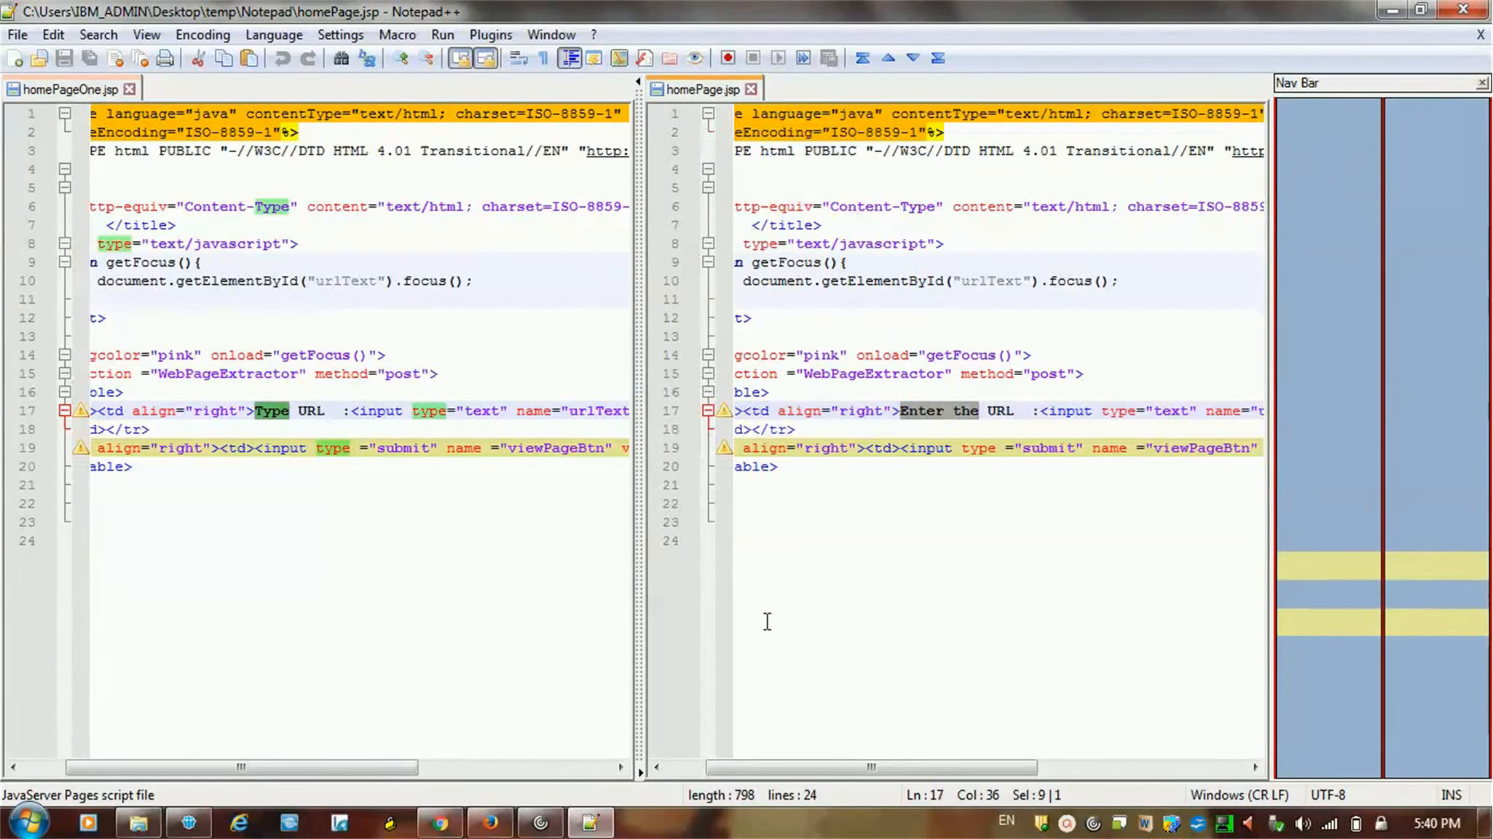
pyautogui.hscroll(3)
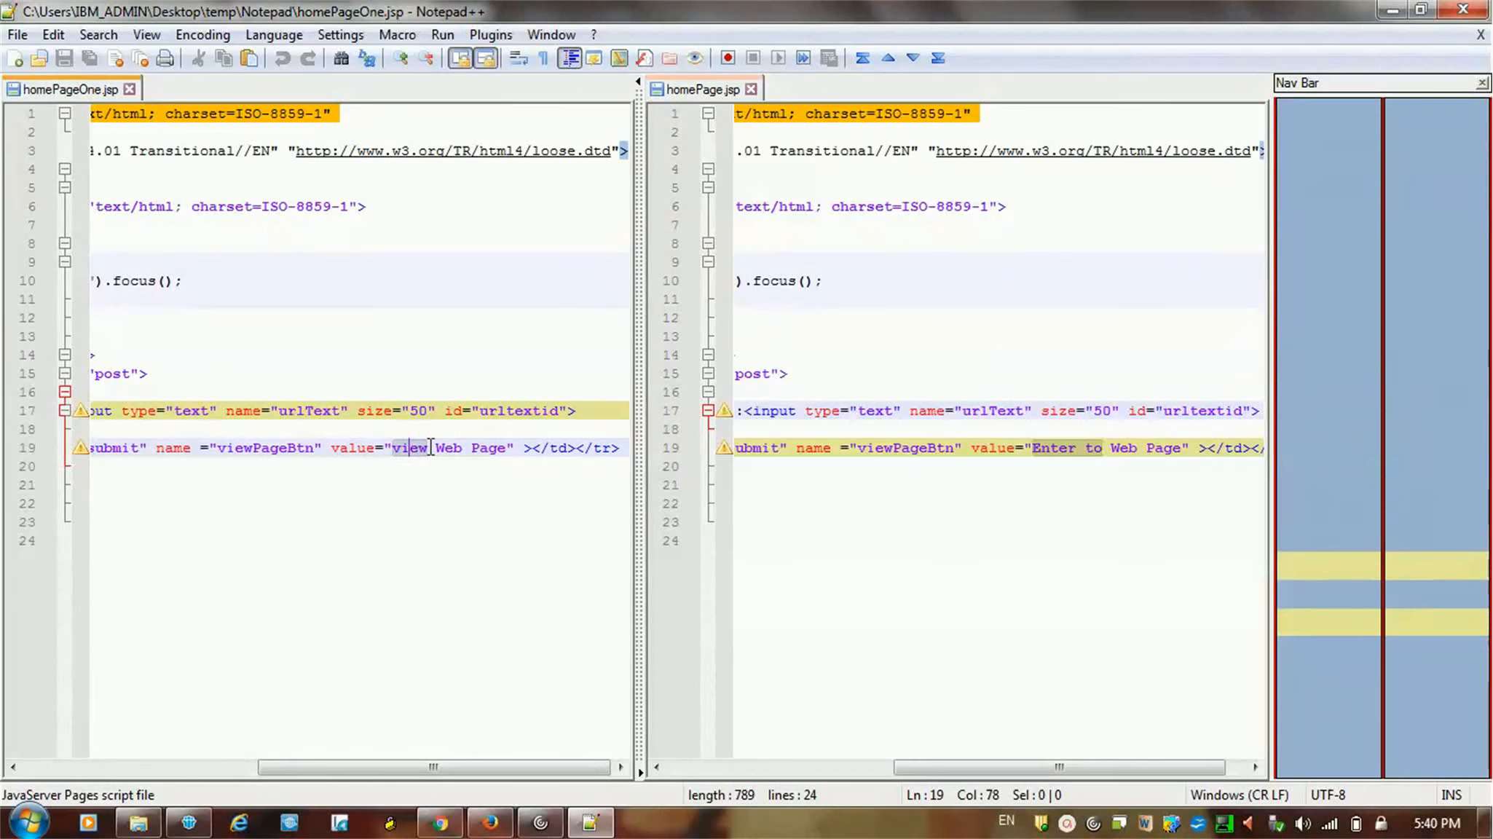
pyautogui.doubleClick(408, 447)
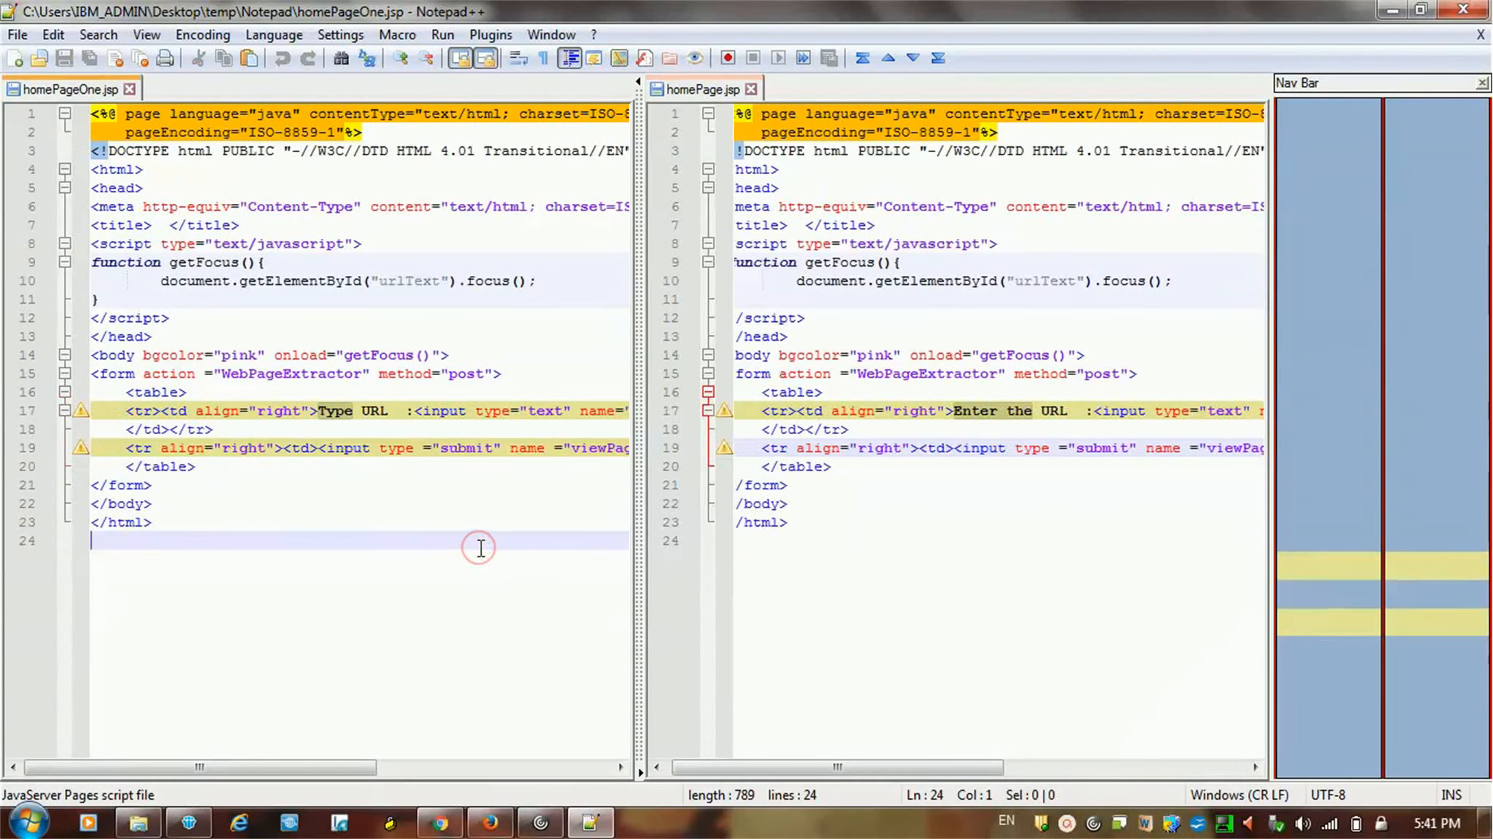
pyautogui.moveTo(398, 633)
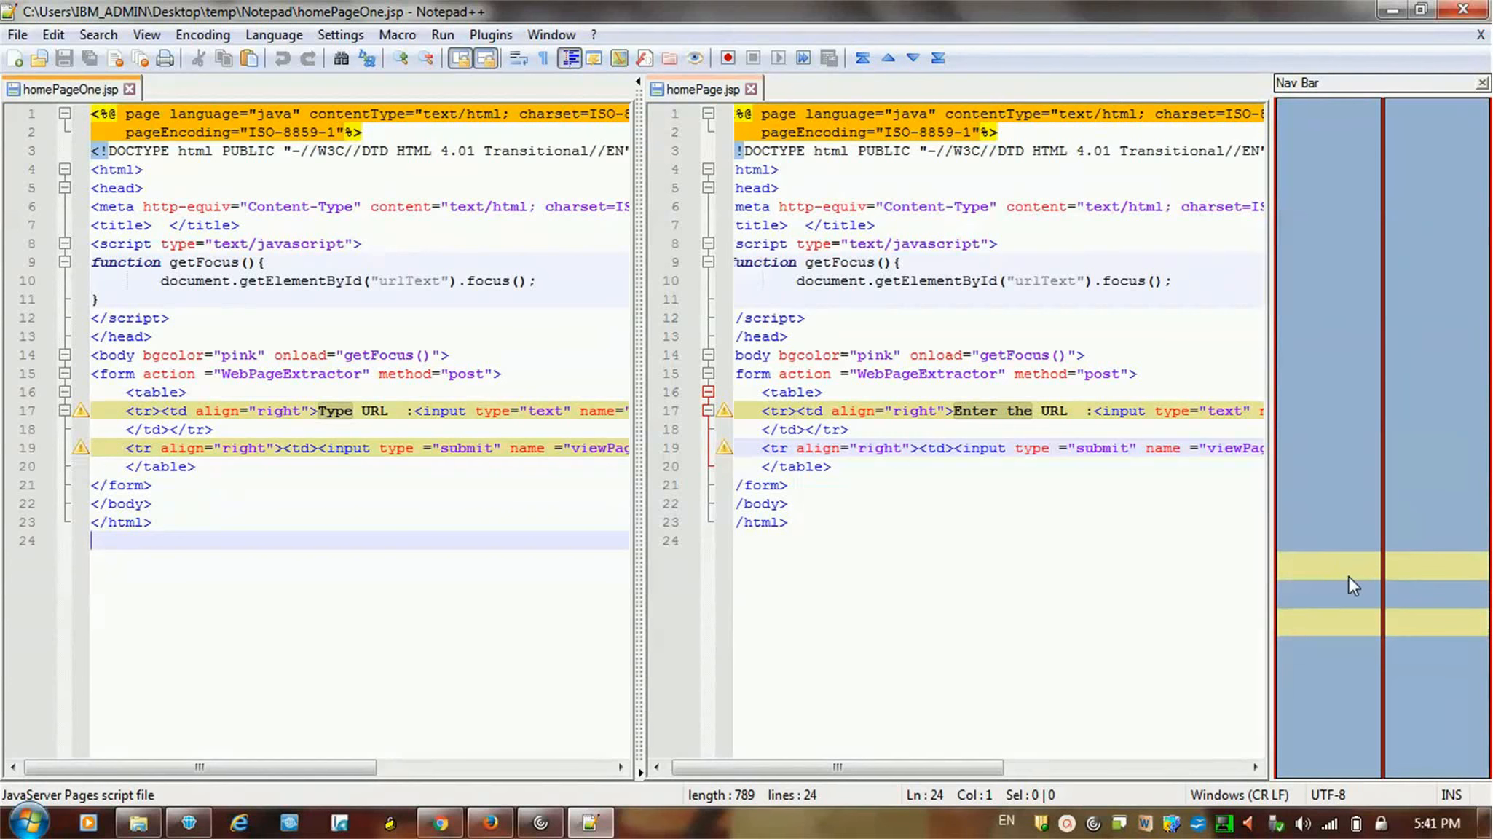
pyautogui.moveTo(1356, 630)
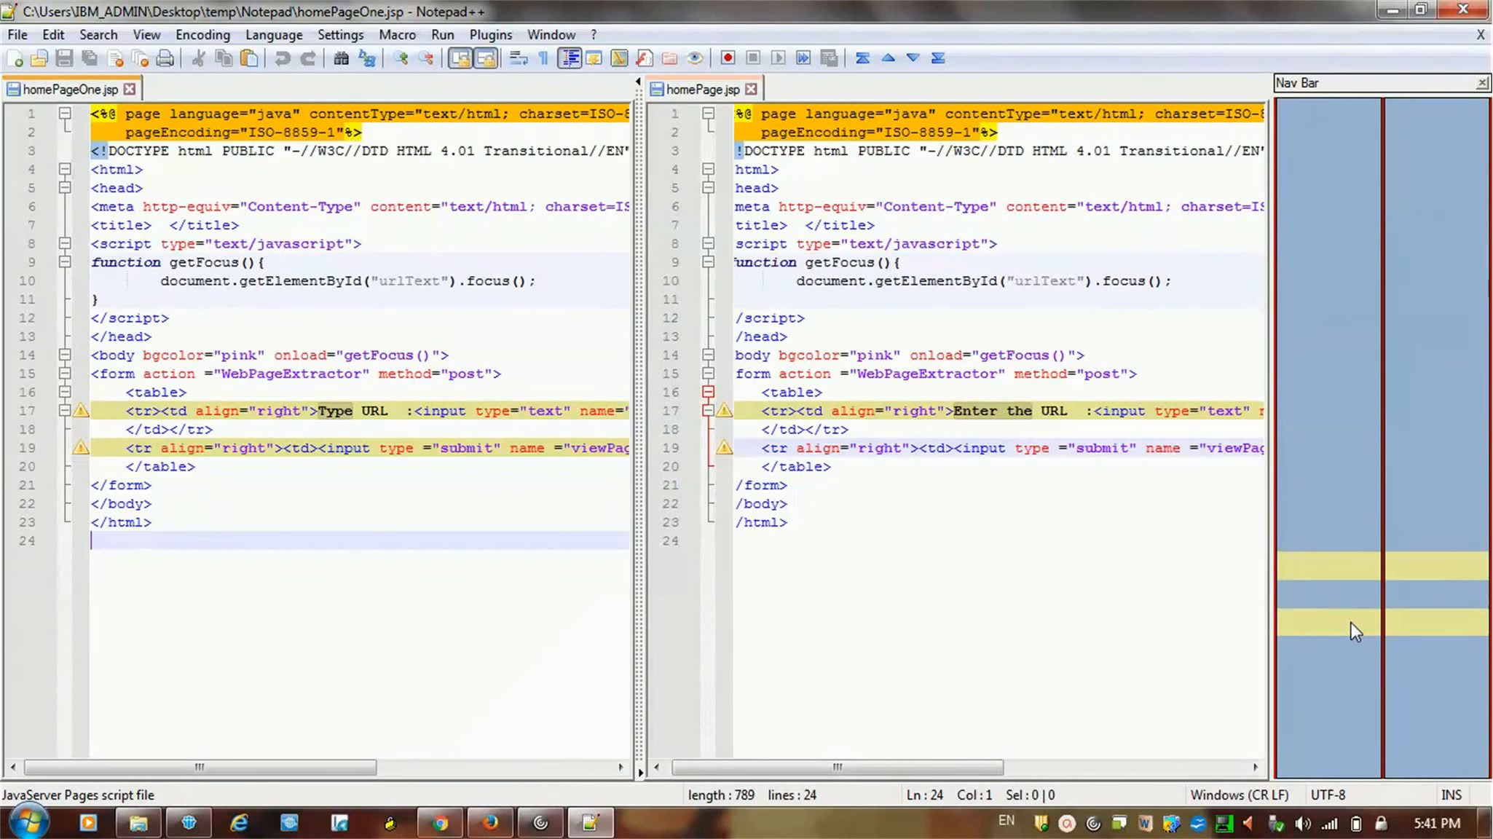
pyautogui.moveTo(1365, 637)
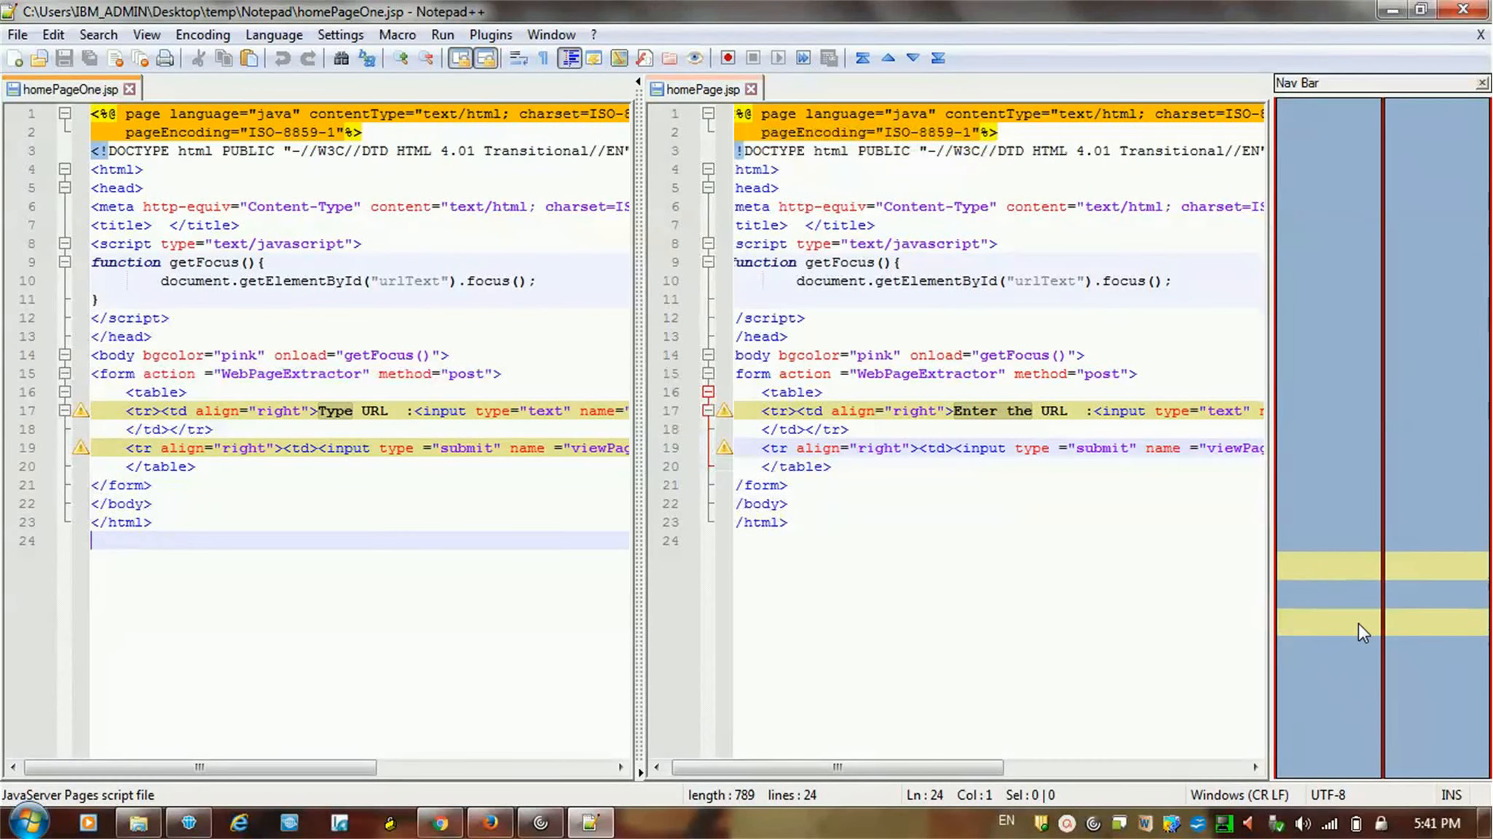
pyautogui.moveTo(524, 556)
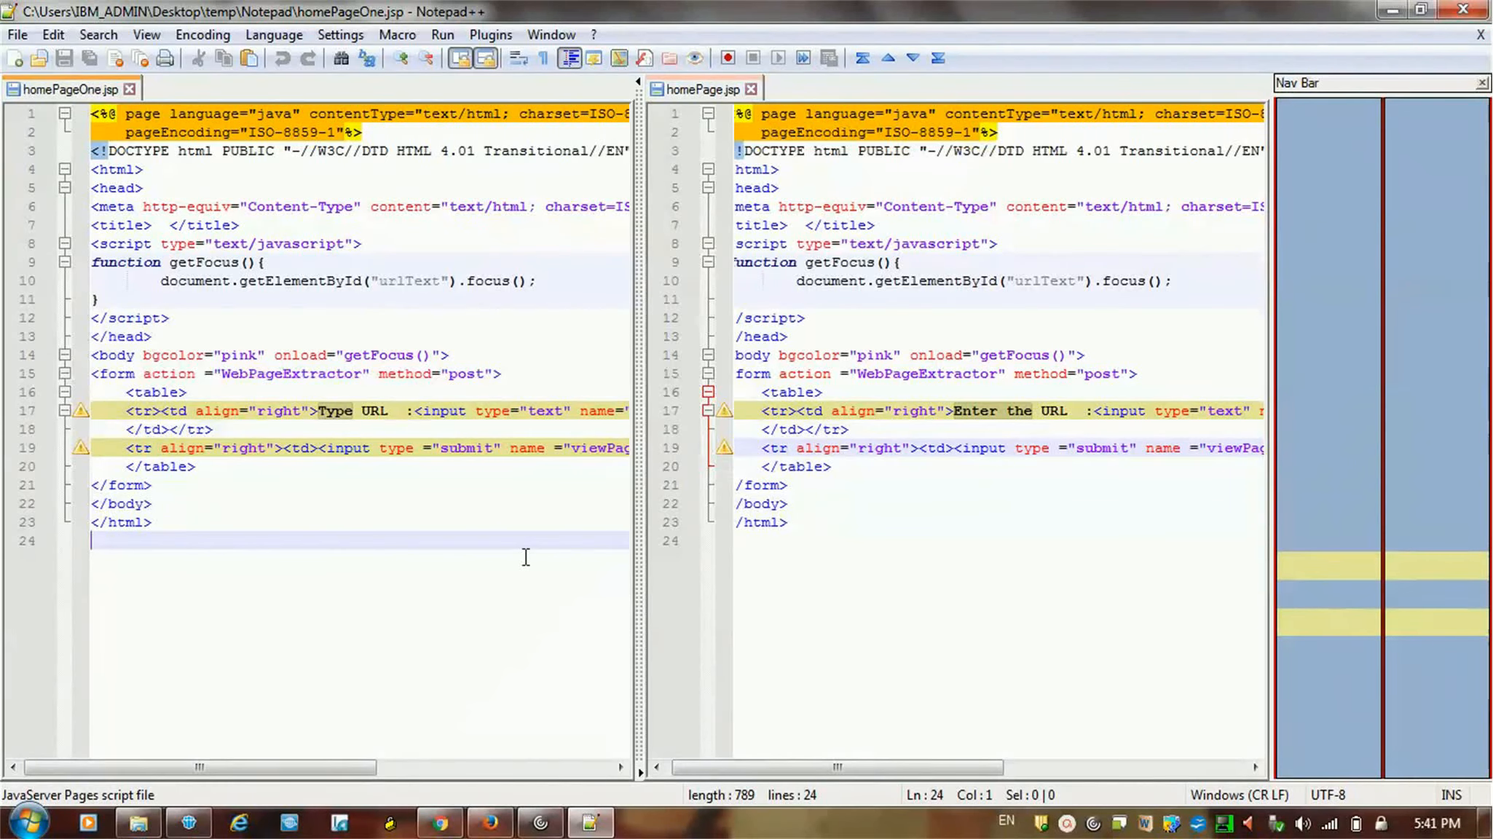